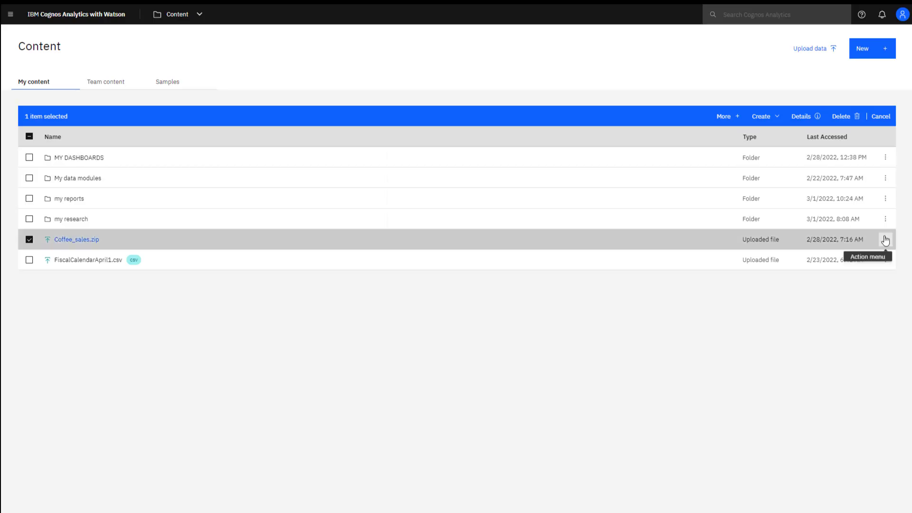
- Create a data module from Coffee_sales.zip using its Action menu in My content
click(886, 239)
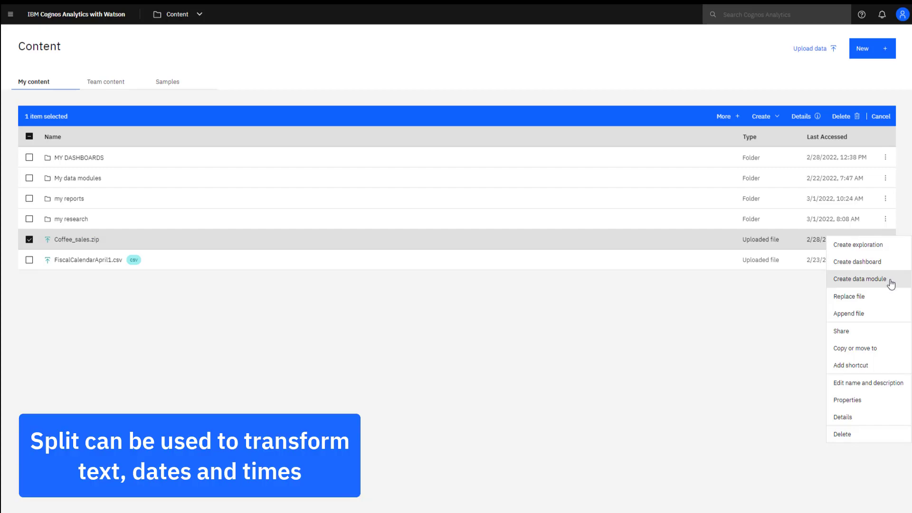
click(859, 278)
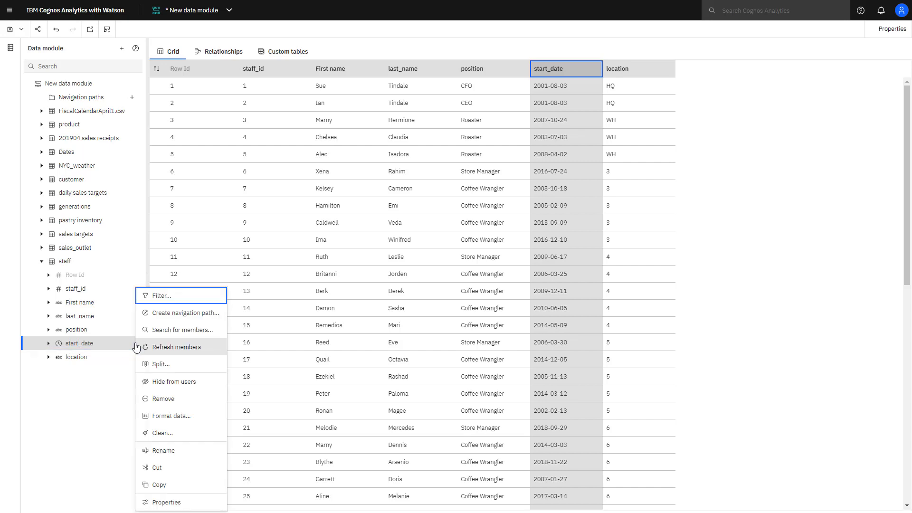
- Split start_date by Year into a new staff column named Hire Year
click(161, 364)
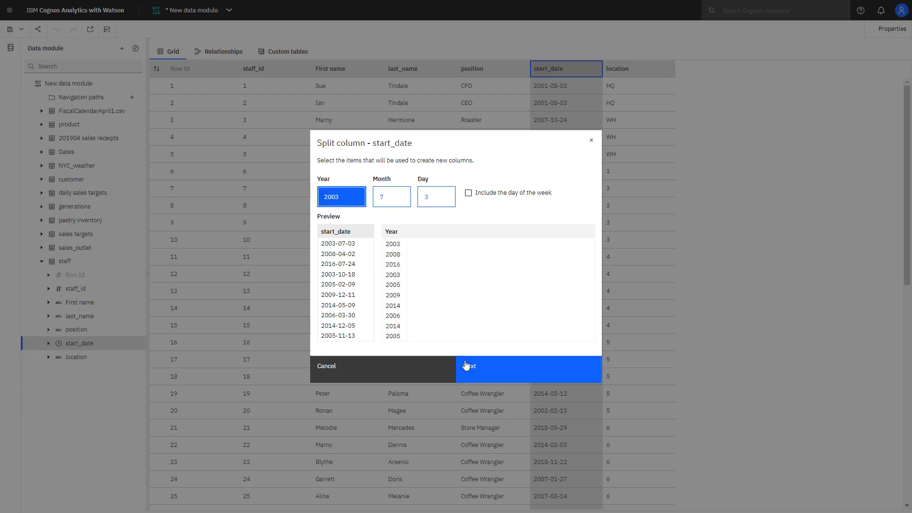
click(469, 368)
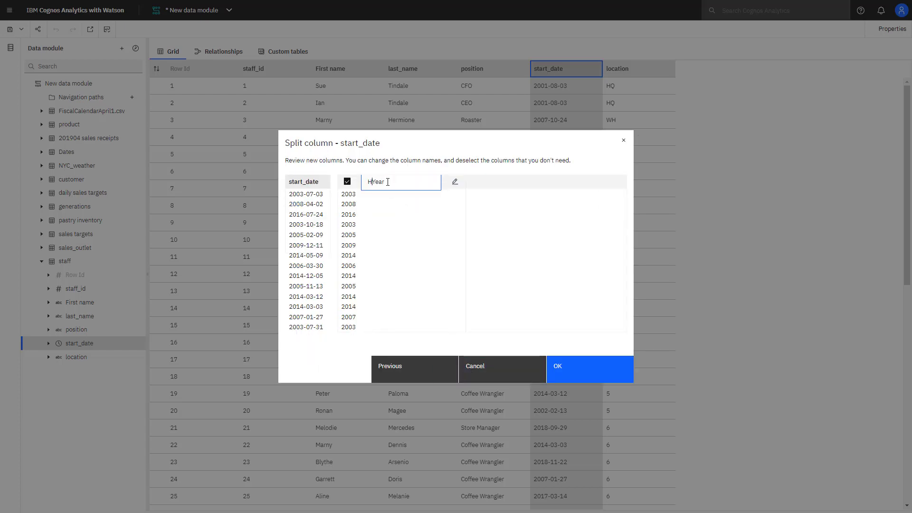
click(591, 369)
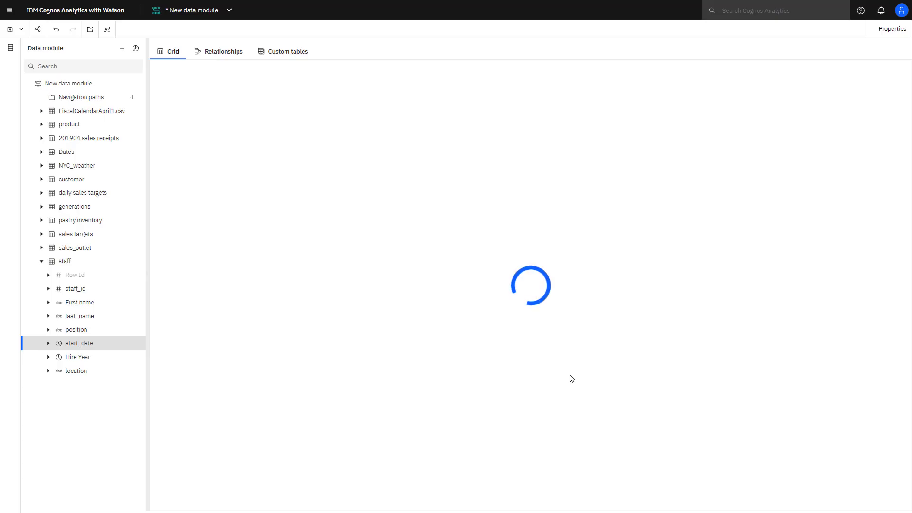
click(79, 343)
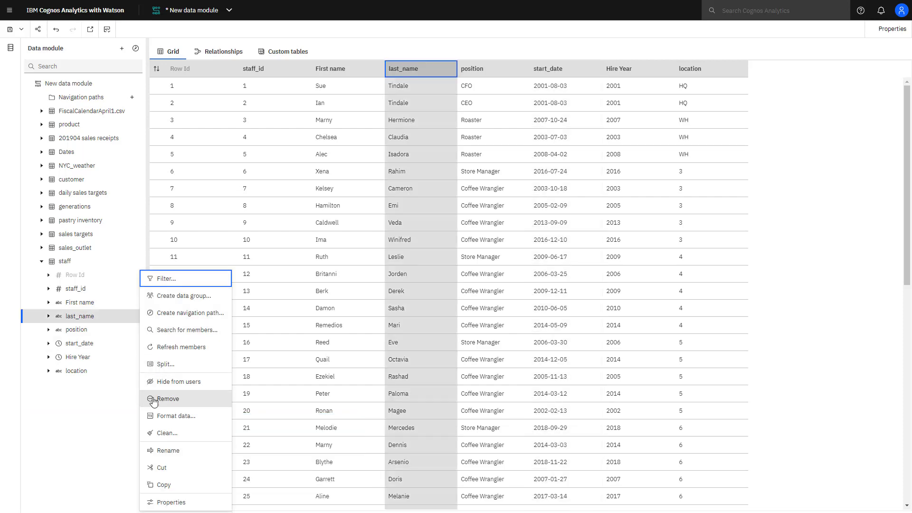
- Clean the last_name column with Convert case set to UPPERCASE
click(165, 433)
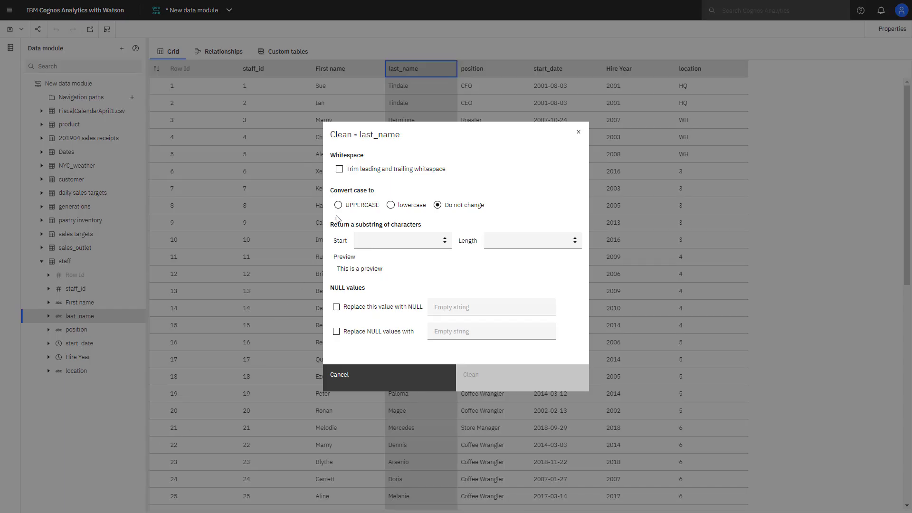
click(338, 205)
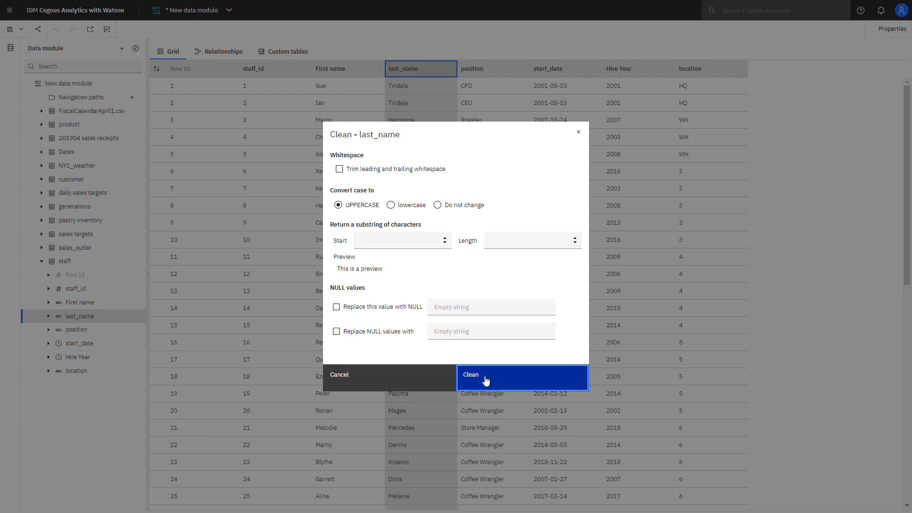
click(523, 377)
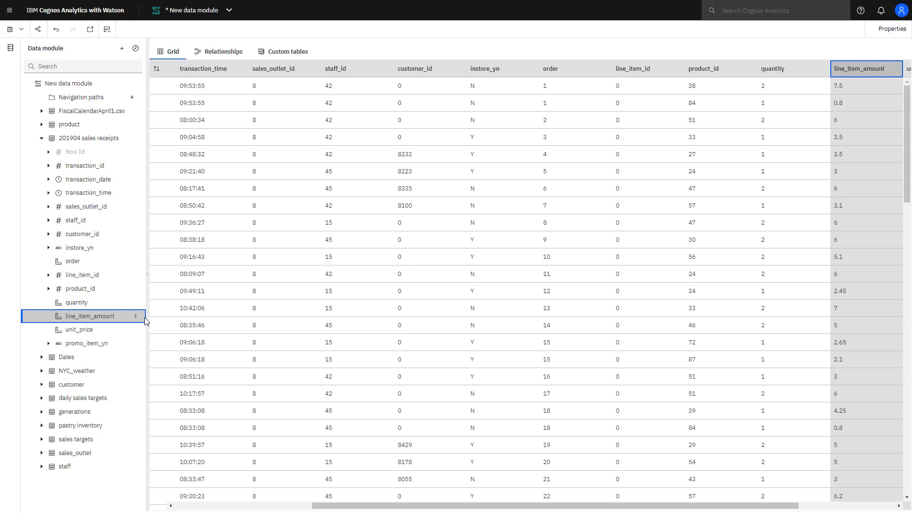
- Create a calculation multiplying the selected quantity and unit_price columns
click(76, 302)
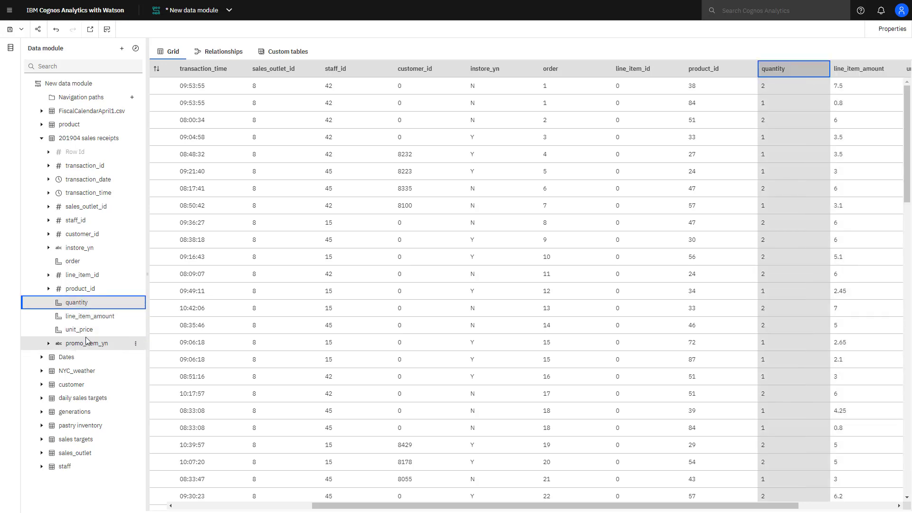
right_click(78, 330)
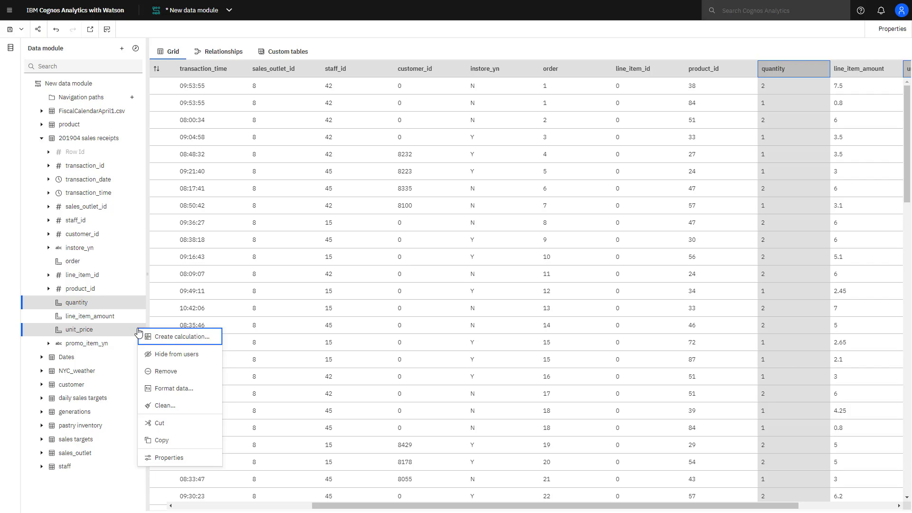
click(184, 337)
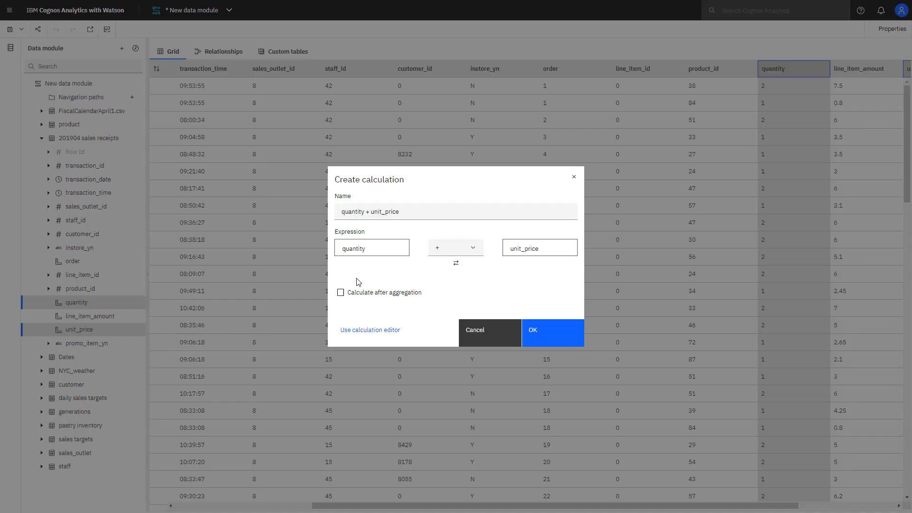
click(456, 248)
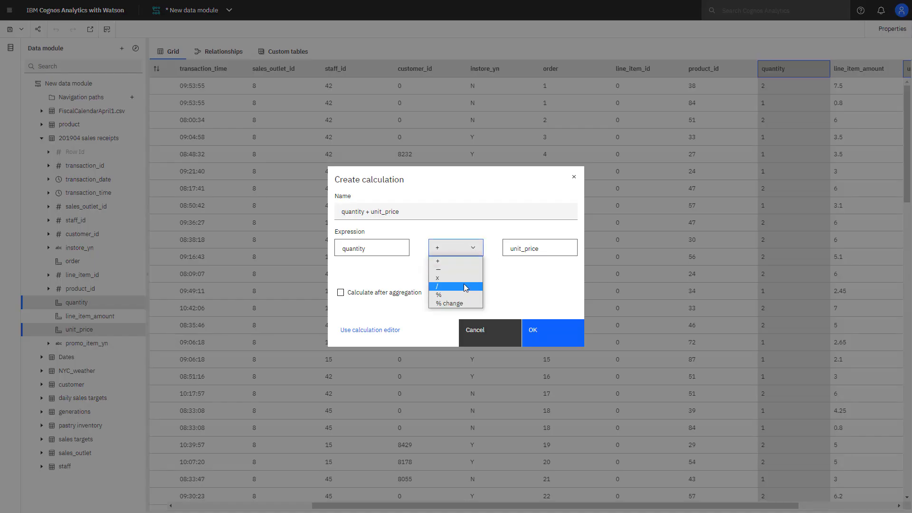
click(437, 278)
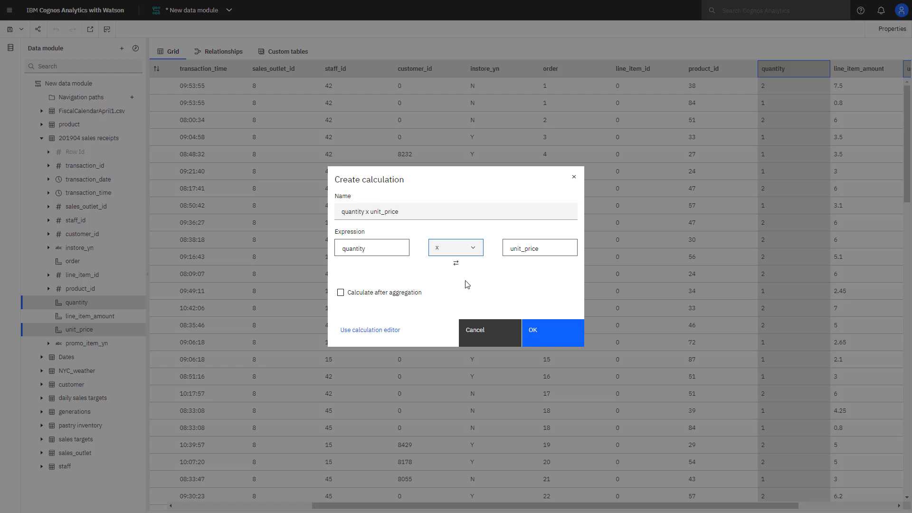
mouse_move(499, 300)
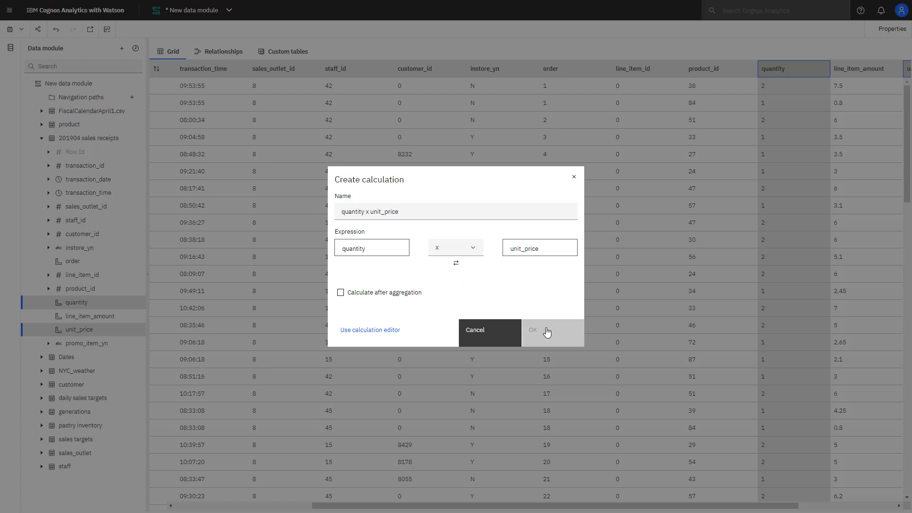
click(548, 333)
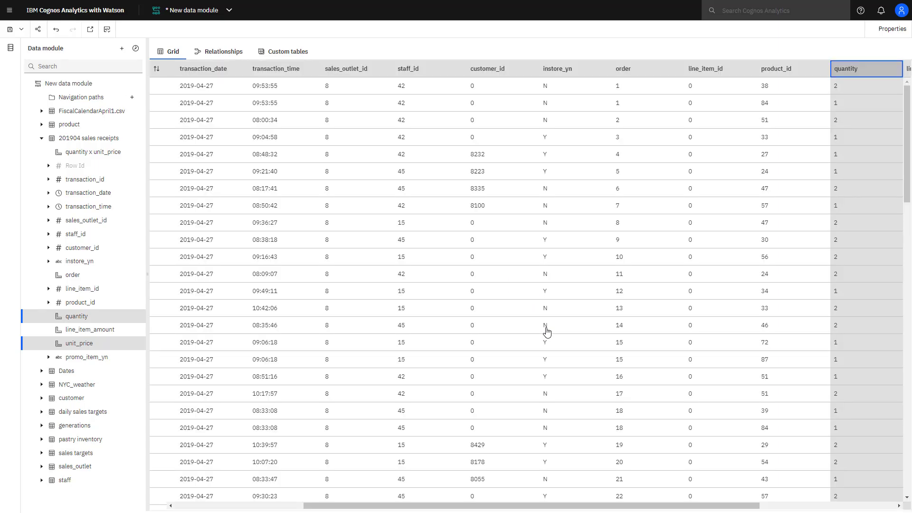
click(75, 248)
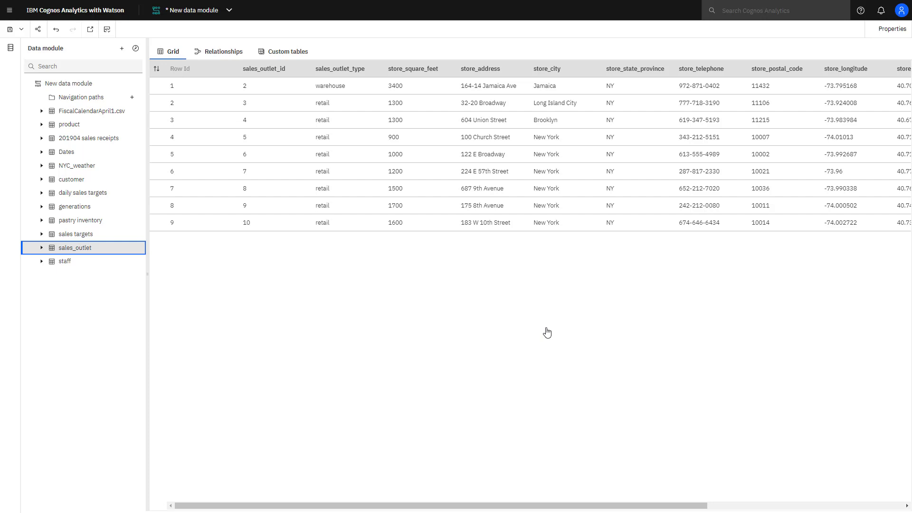
- Build the STORES navigation path from sales_outlet: store_city, Neighborhood, store_address
click(132, 97)
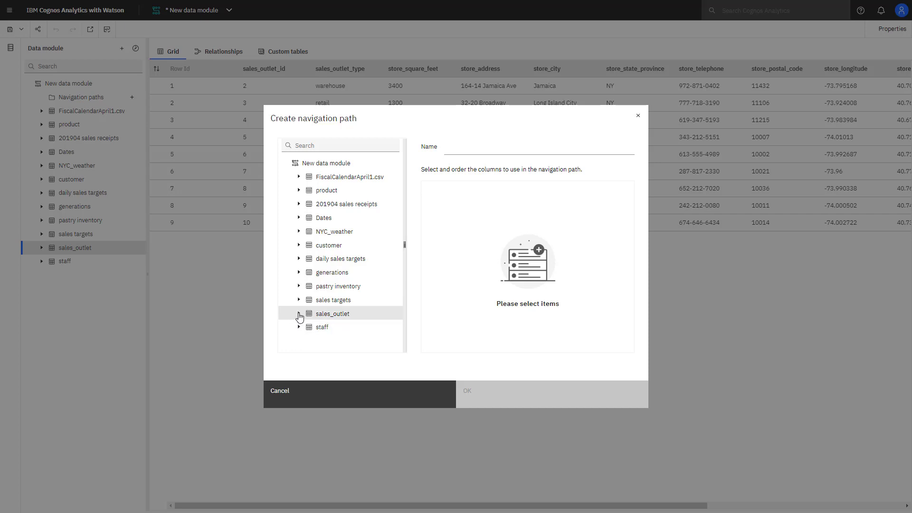
click(300, 316)
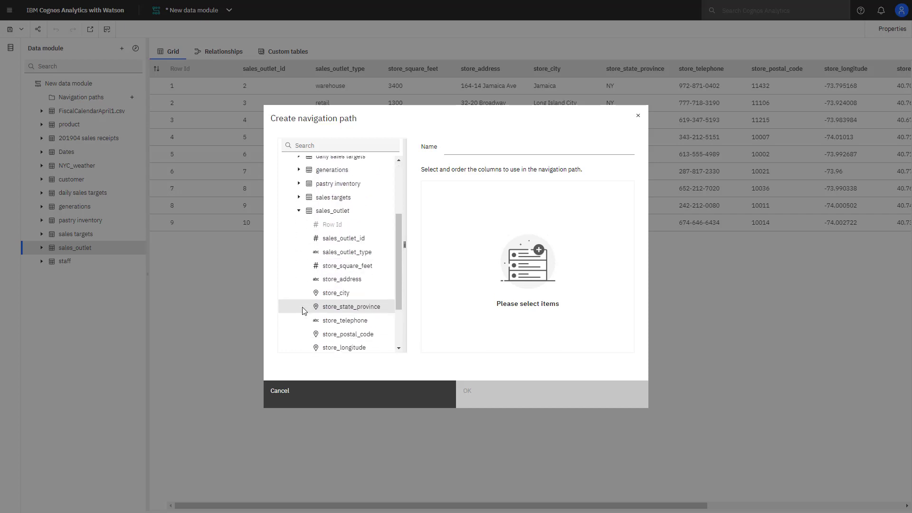
scroll(down, 3)
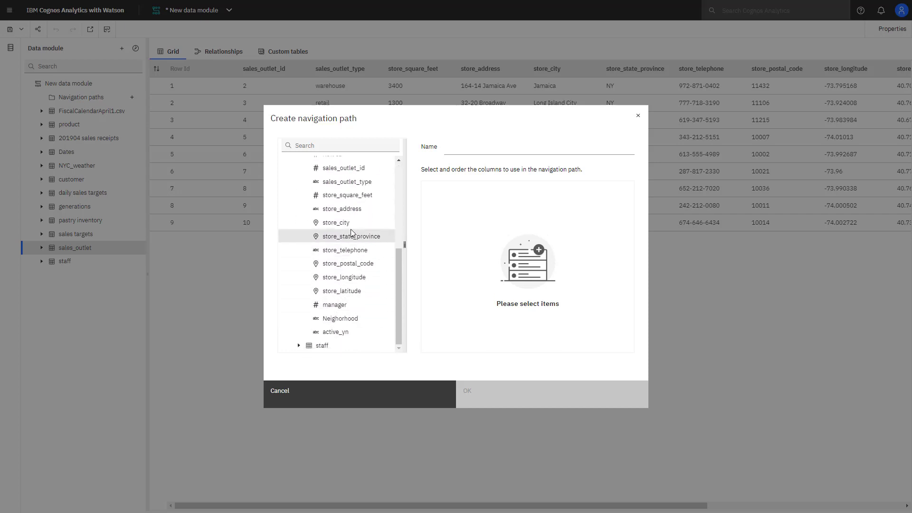
click(336, 223)
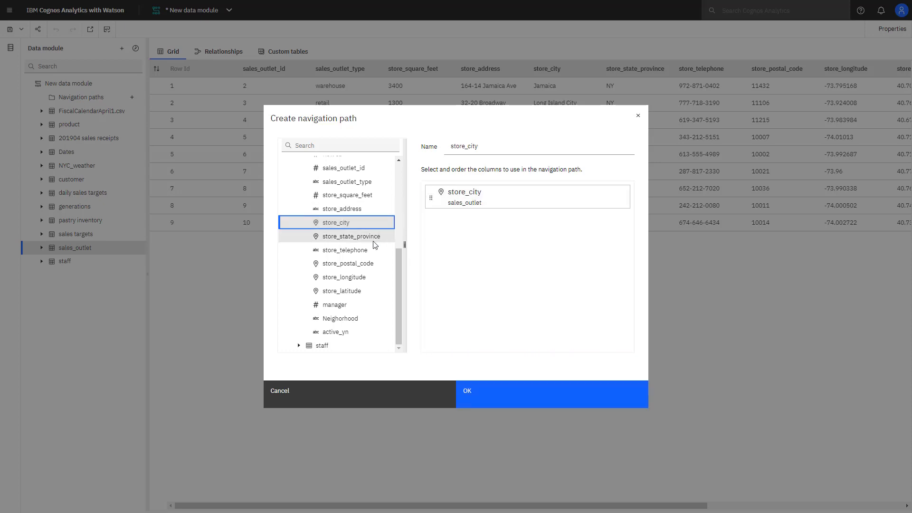
click(340, 319)
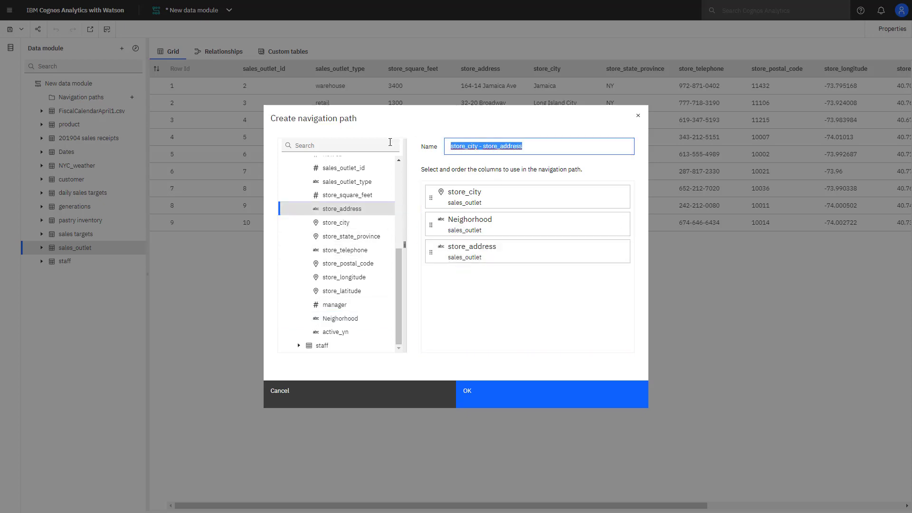
text(STORES)
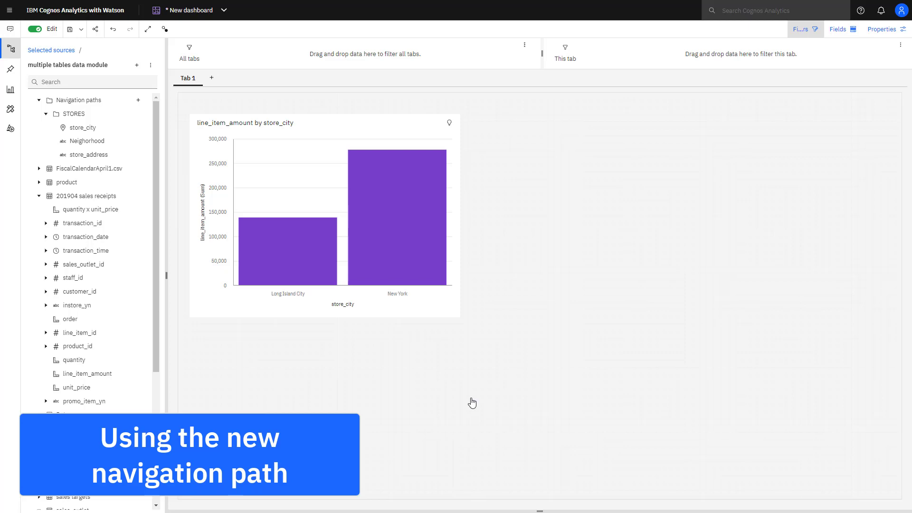
- Try drilling down on the store_city chart, then navigate the STORES path to store_address
click(343, 234)
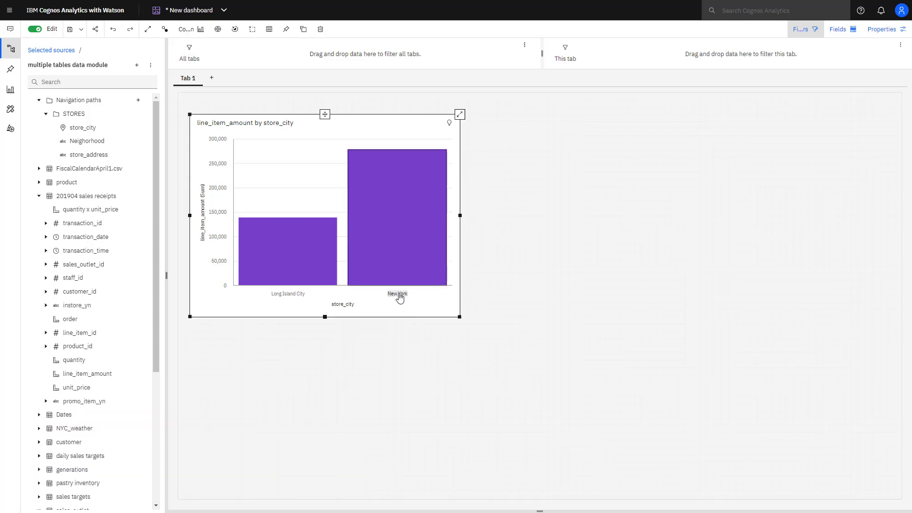
right_click(397, 295)
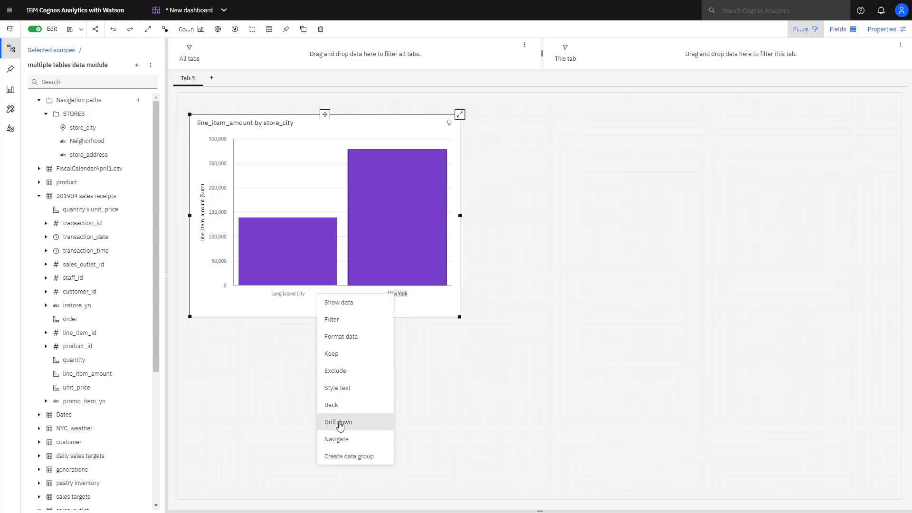
click(338, 422)
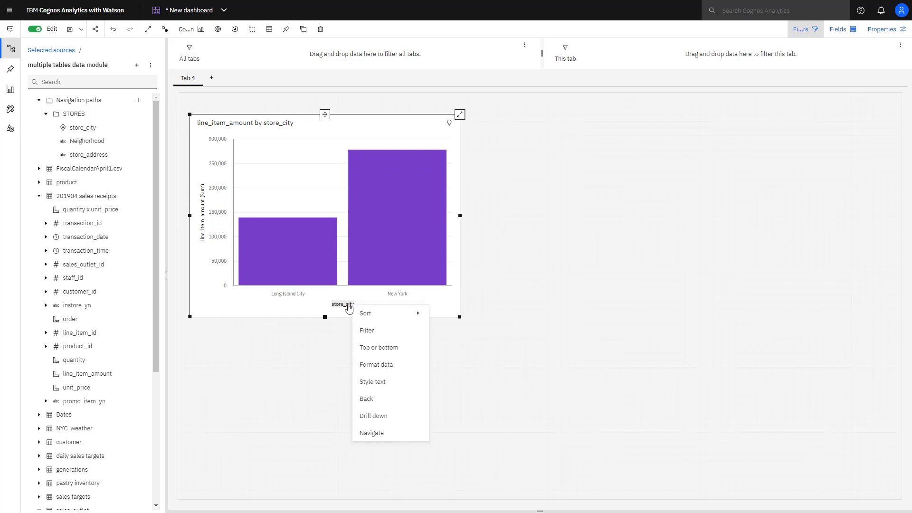
click(371, 433)
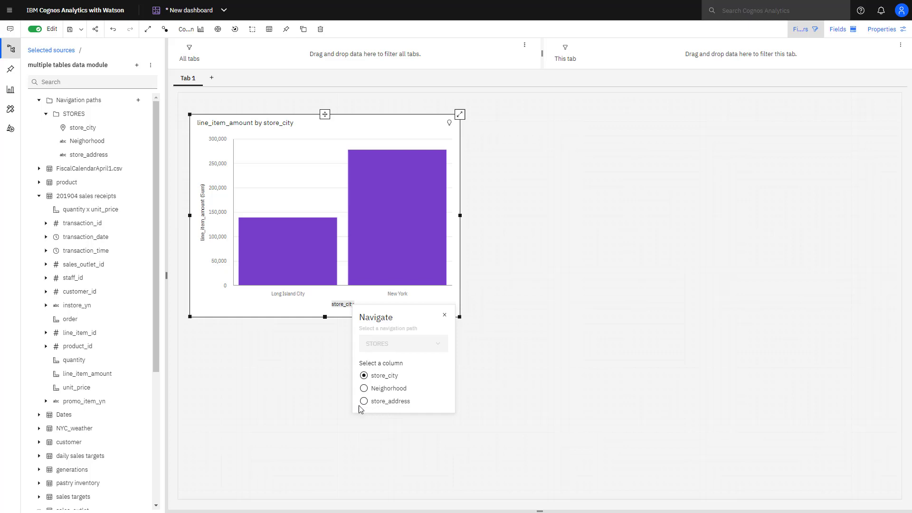
click(363, 402)
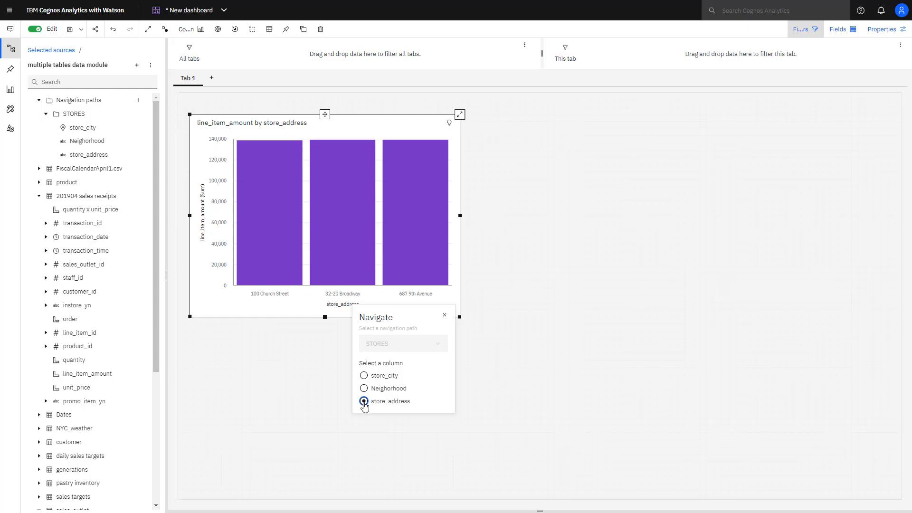
mouse_move(441, 322)
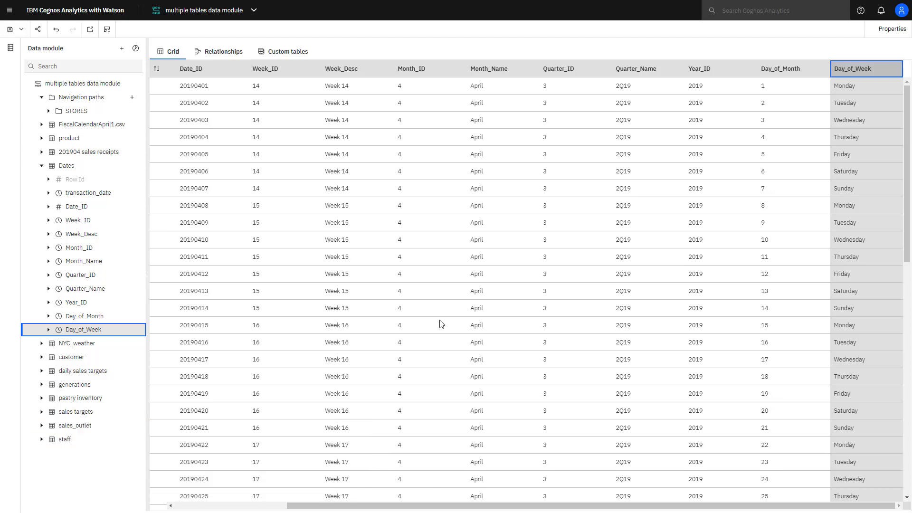
mouse_move(487, 316)
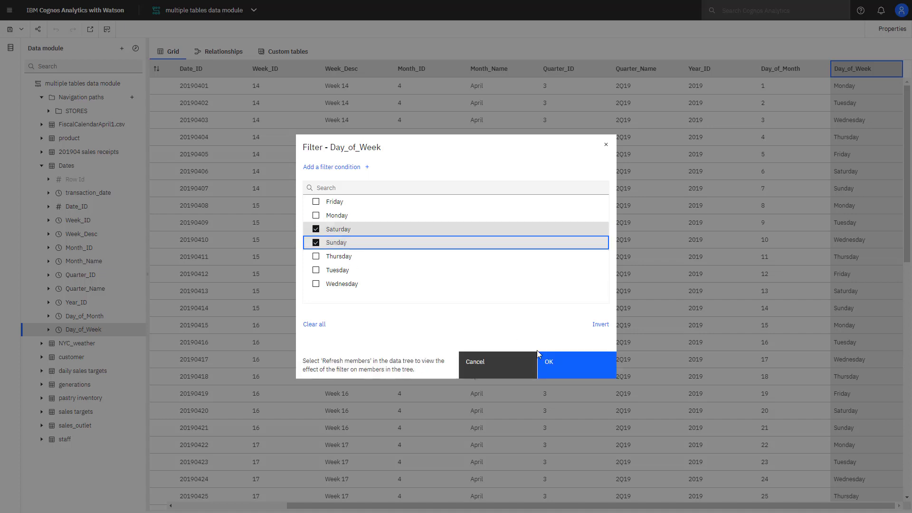
- Apply the Saturday and Sunday filter to Day_of_Week and expand that column
click(577, 363)
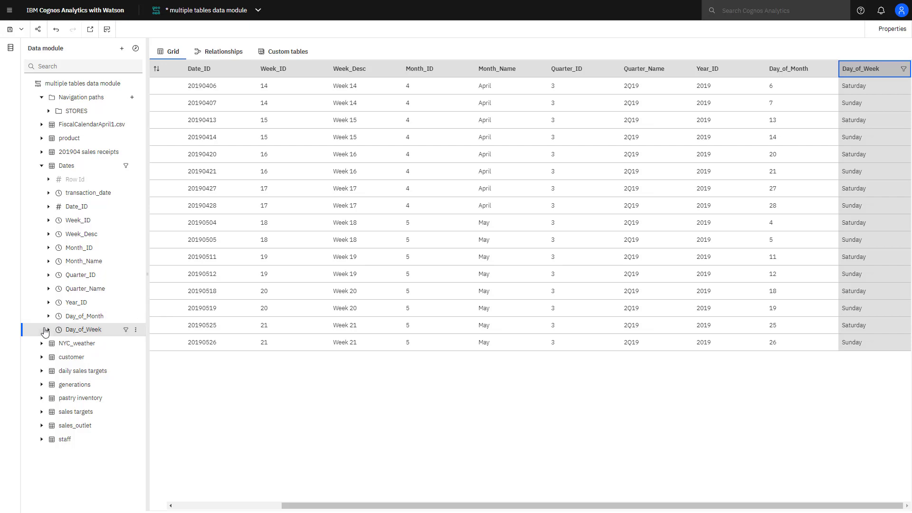
click(47, 330)
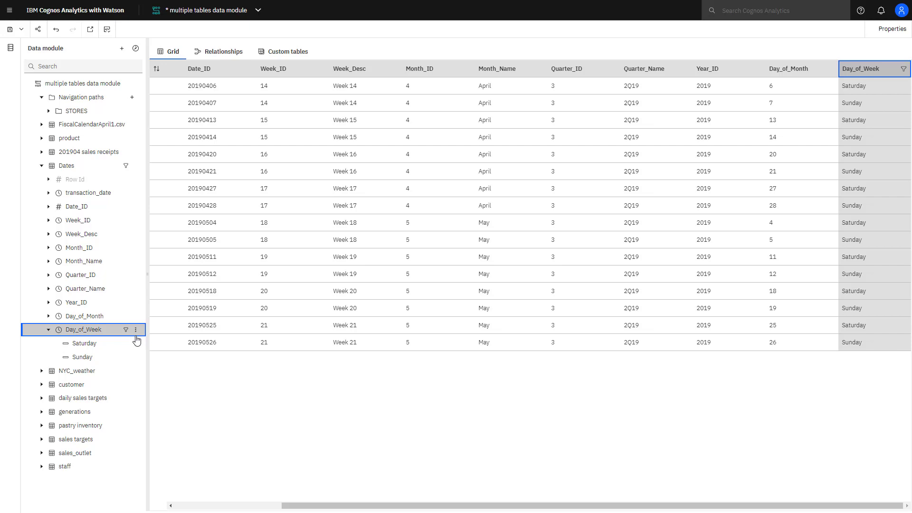
mouse_move(125, 338)
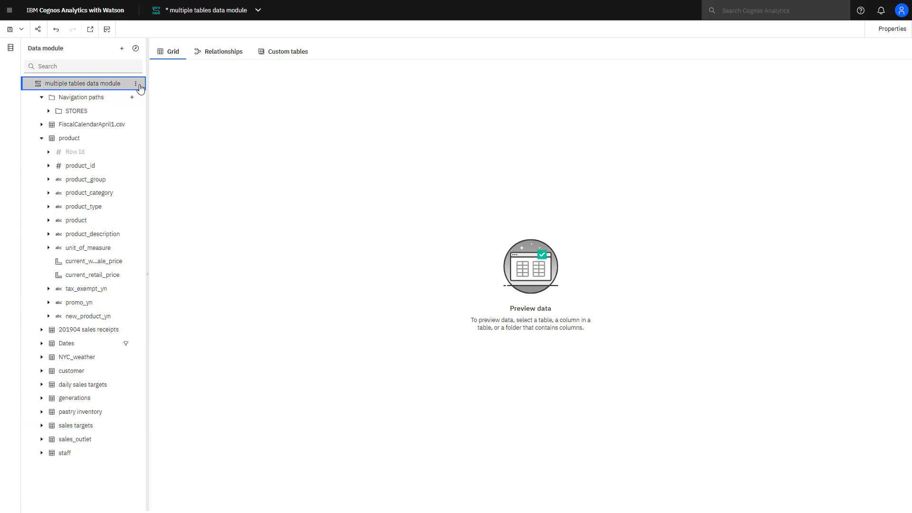
- Define product_category = Coffee beans as a module filter named COFFEE BEAN FILTER
click(135, 83)
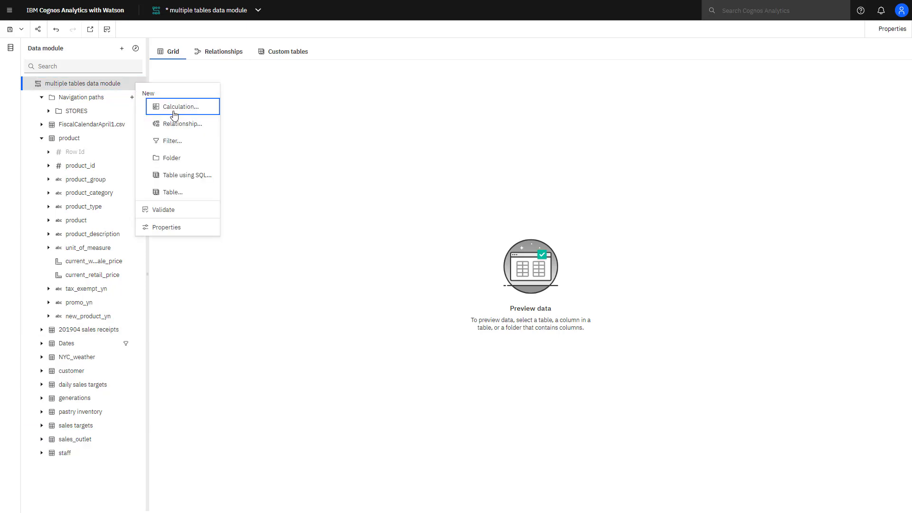
click(170, 140)
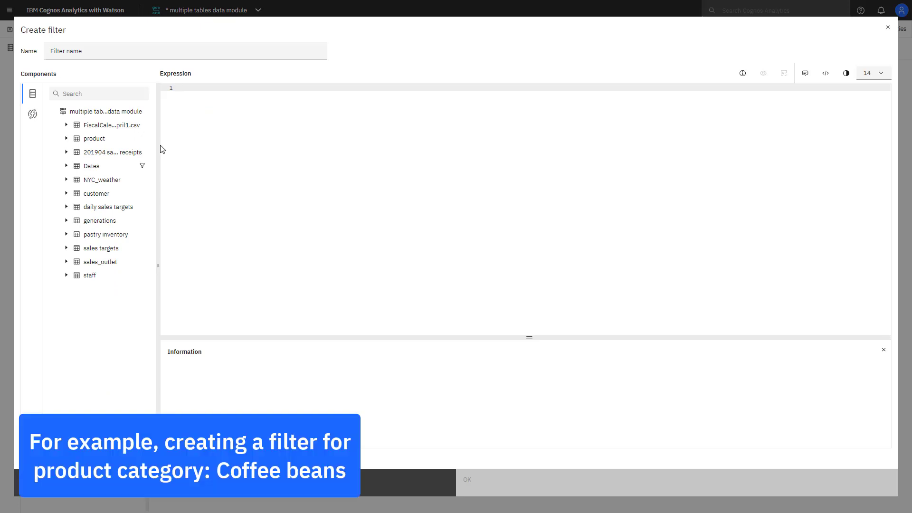
click(67, 139)
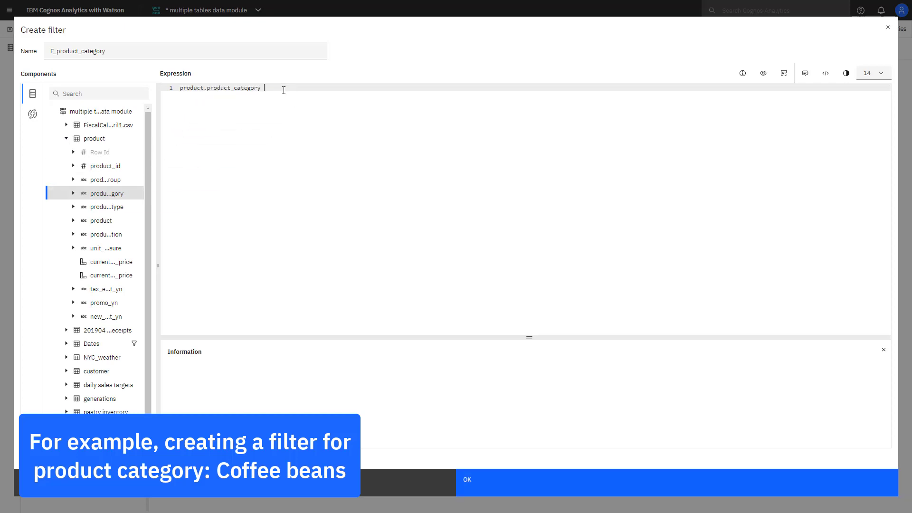
text(=)
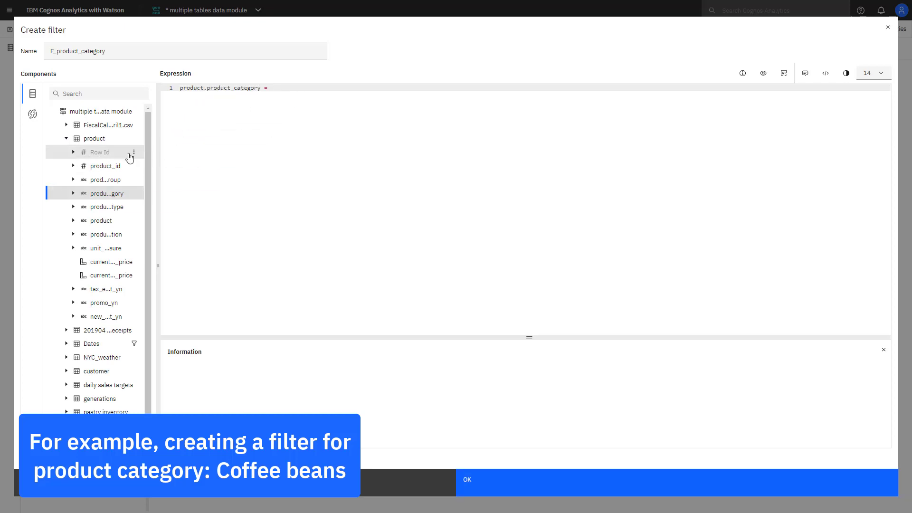
click(75, 193)
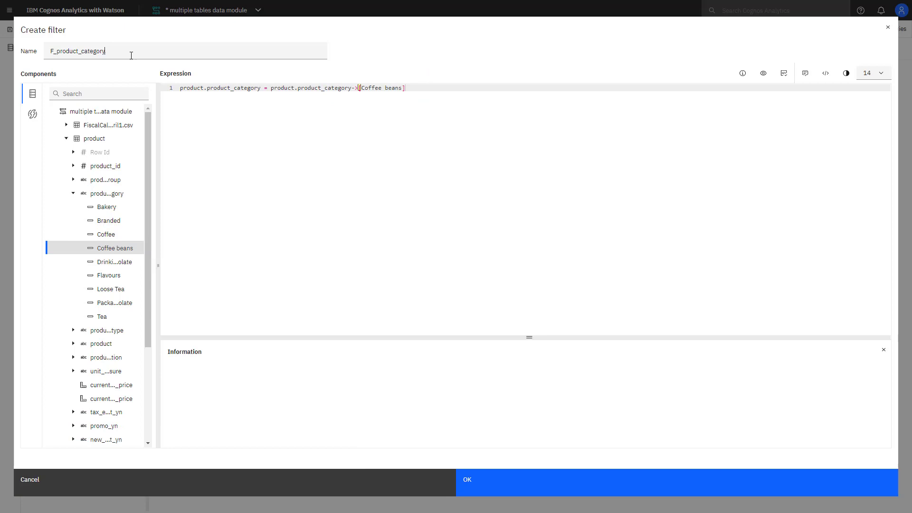
text(cc)
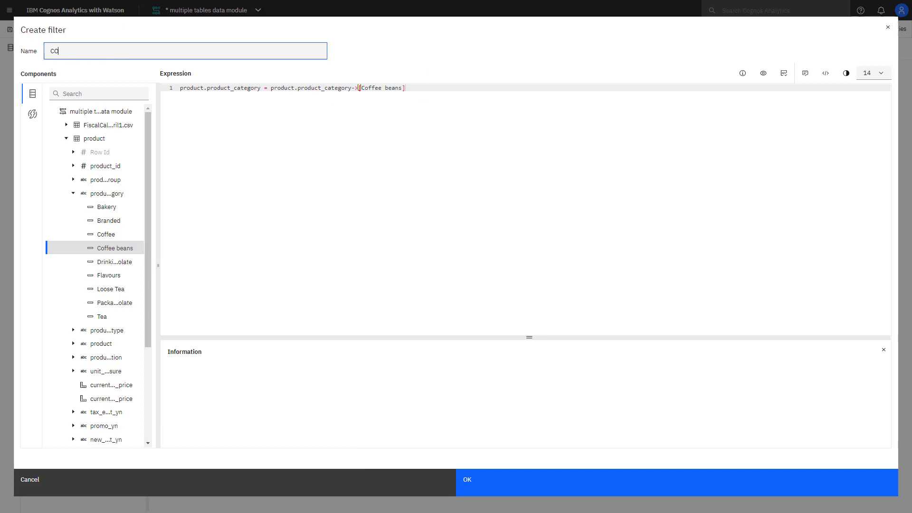
text(COFFEE BEAN)
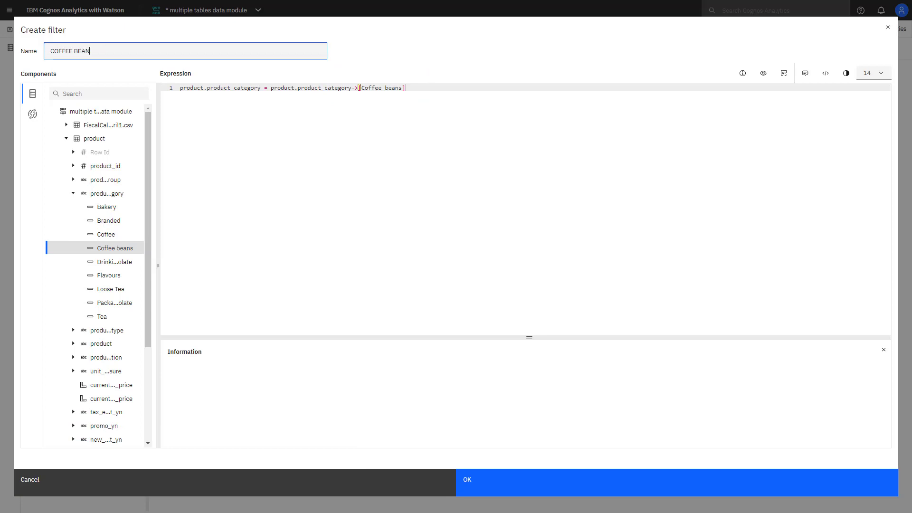
text(FILTER)
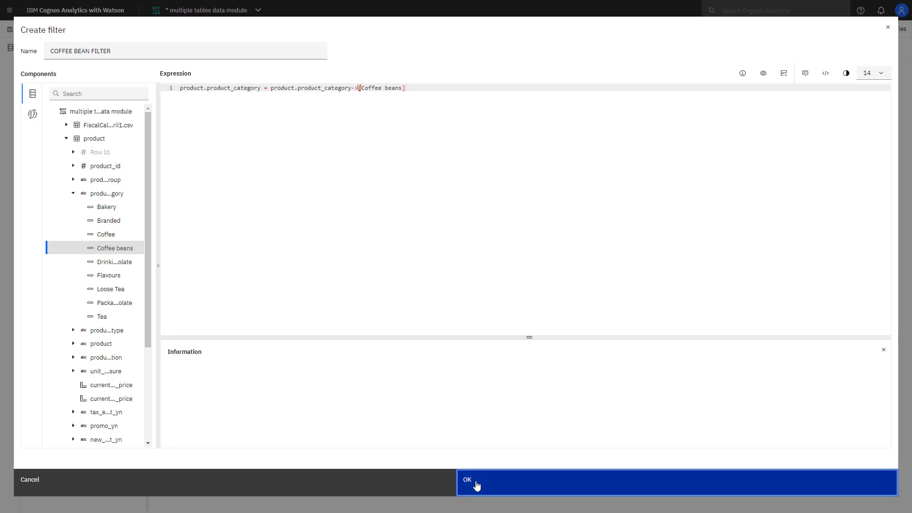
click(468, 480)
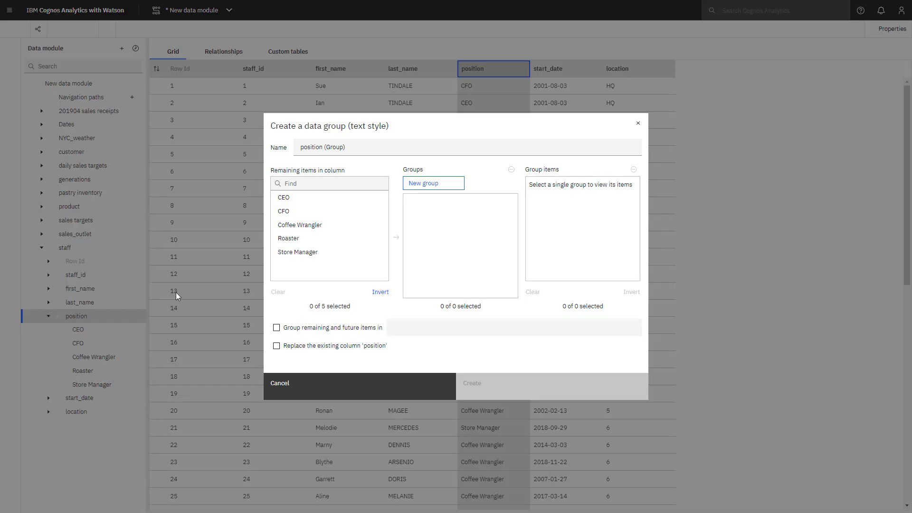
- Type 'Exe' as a new group name in the position data group
text(Exe)
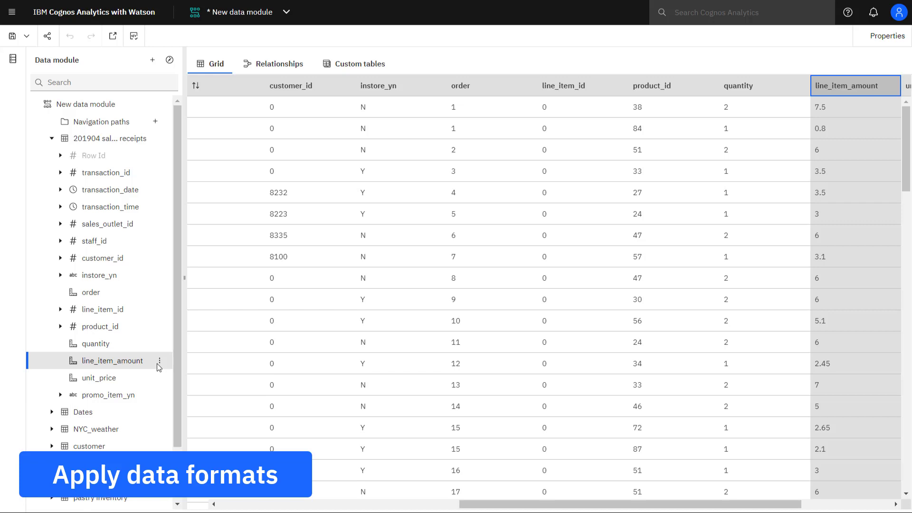
- Format unit_price as Currency with 2 decimal places and ** for missing values
click(98, 378)
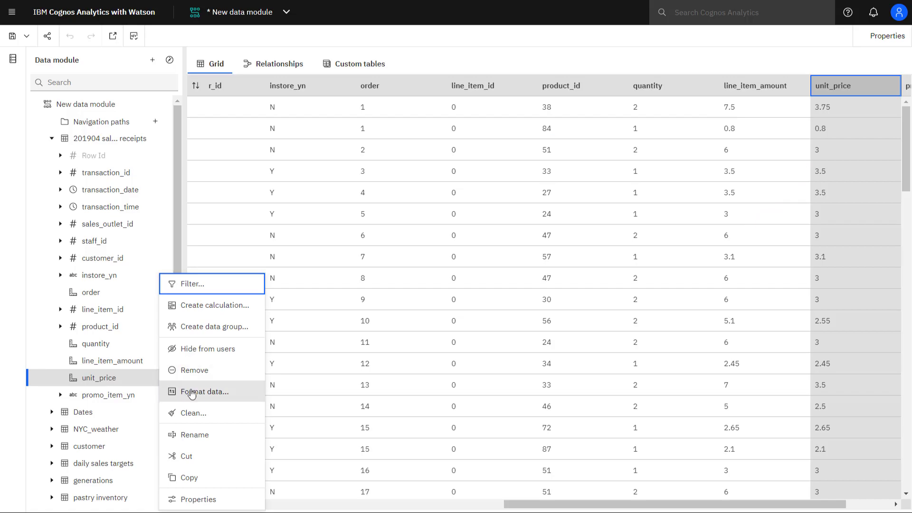
click(205, 392)
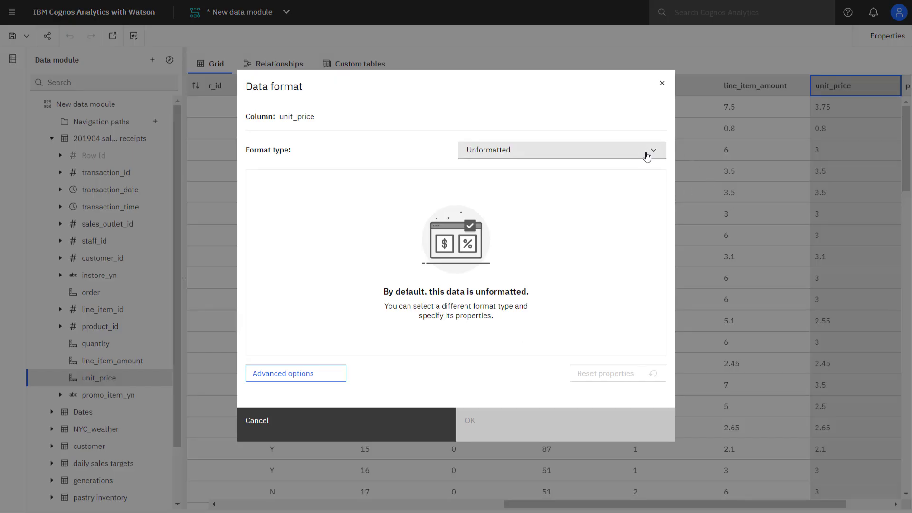
click(562, 150)
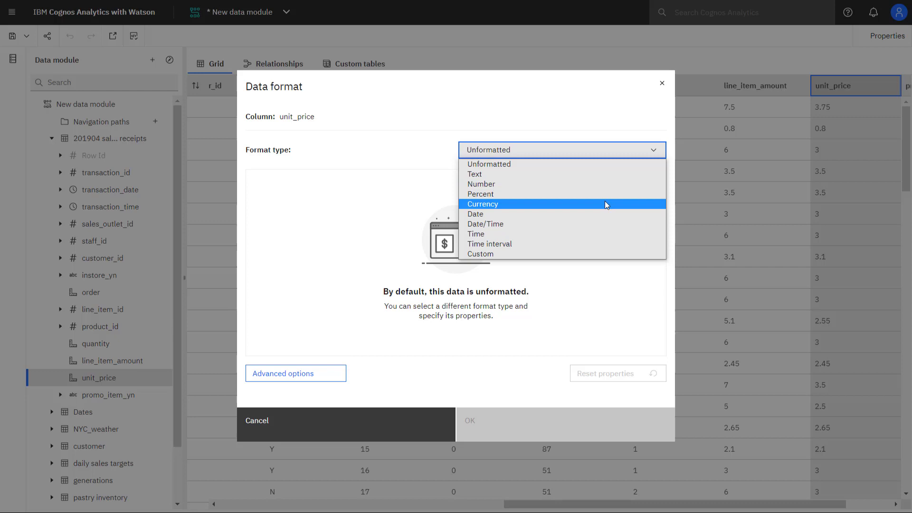
click(483, 204)
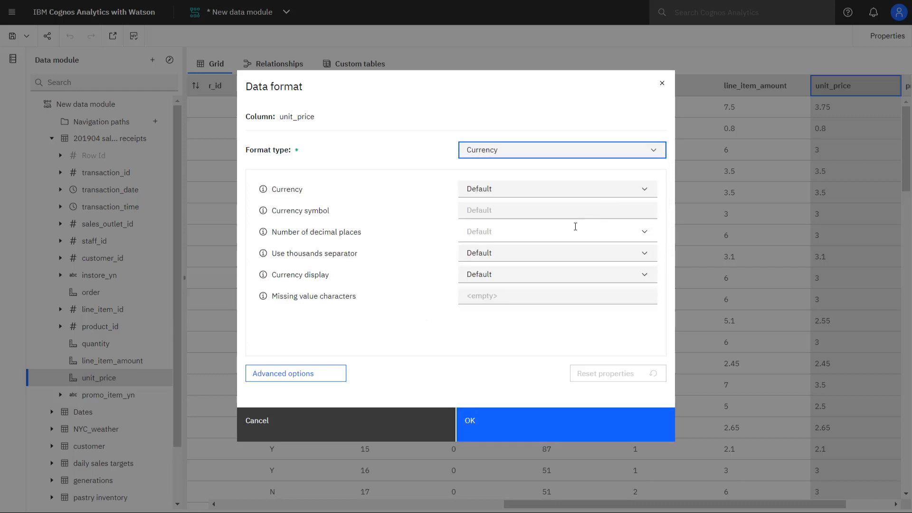
click(558, 232)
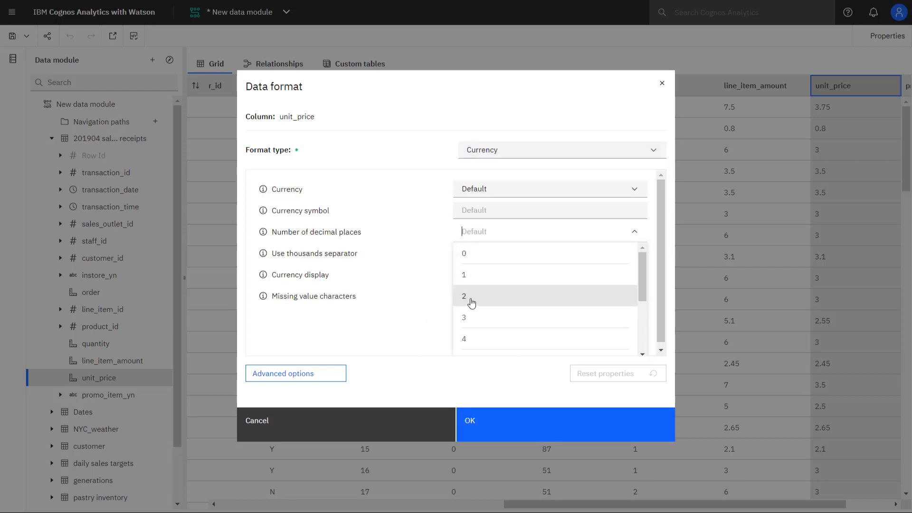
click(464, 296)
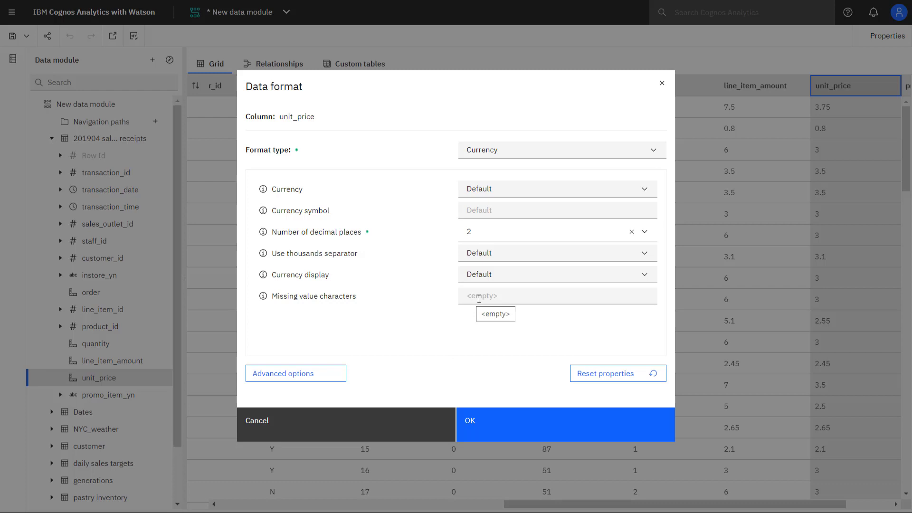
click(558, 296)
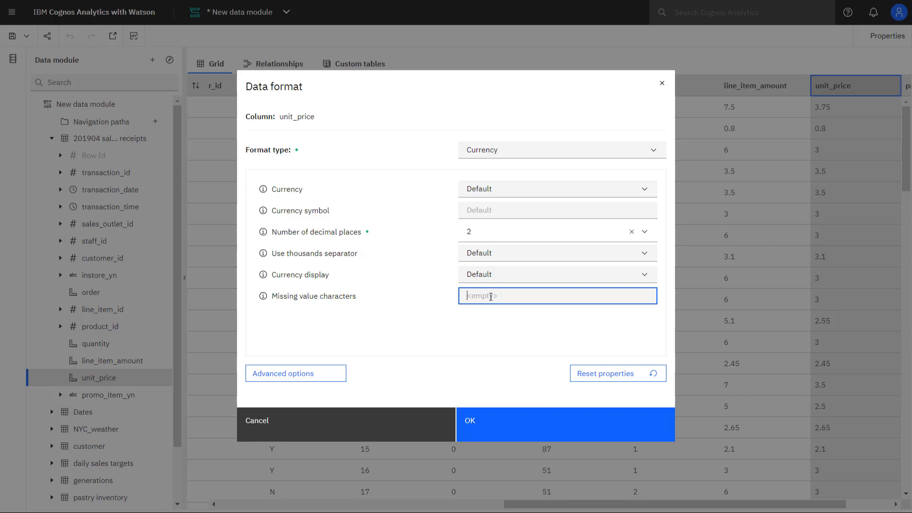
text(**)
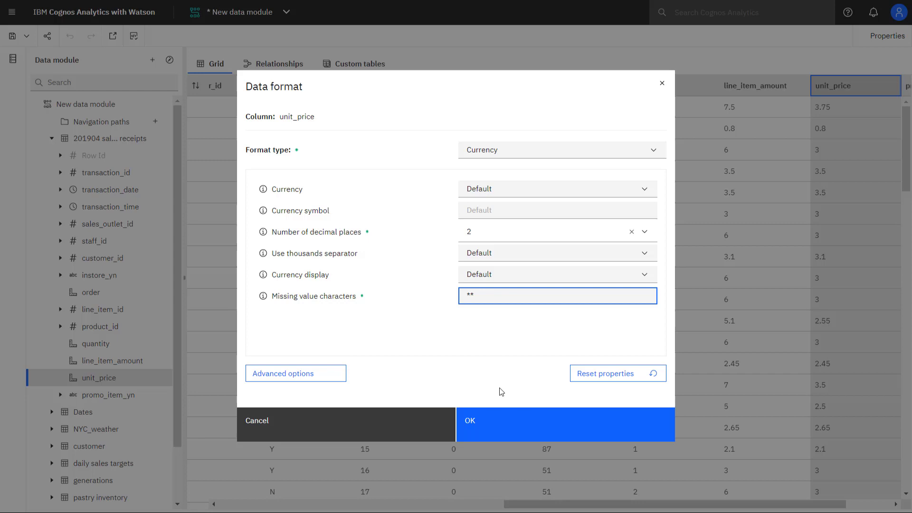
click(566, 421)
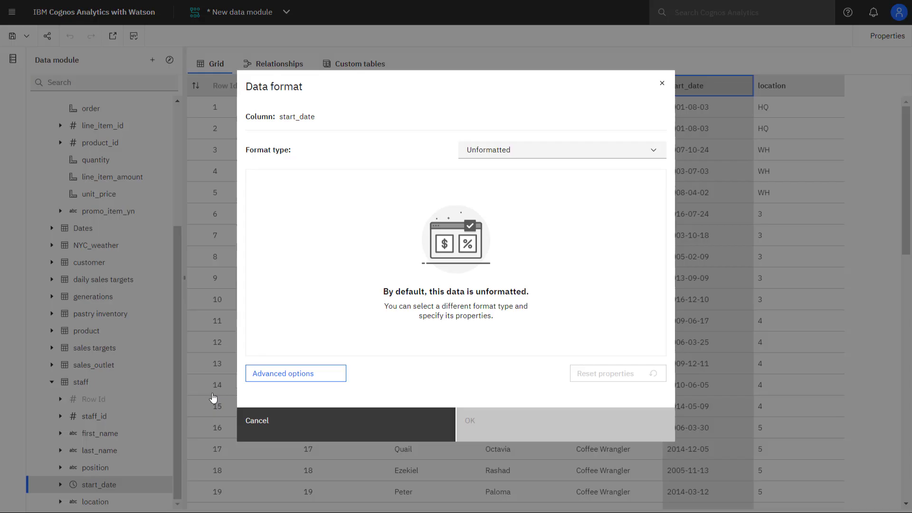
- Format staff start_date as a Full date with / separators in Month, Day, Year order
click(562, 149)
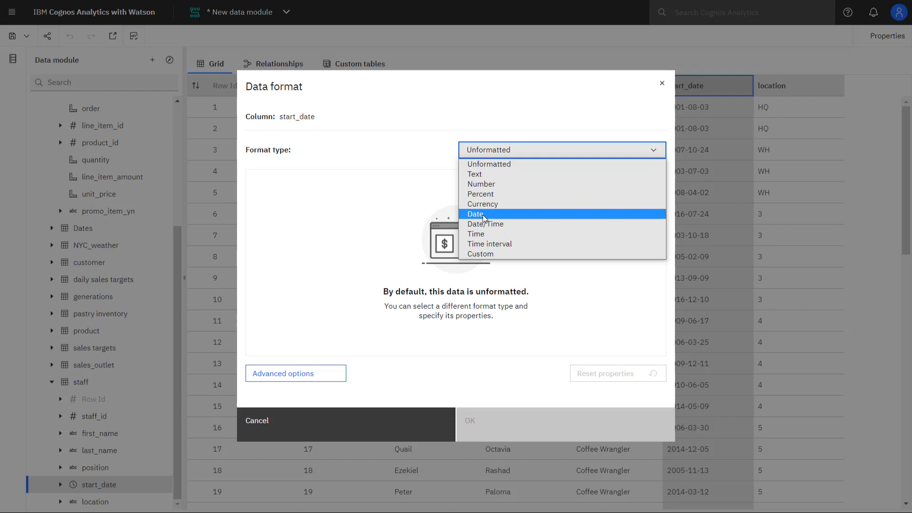
click(475, 213)
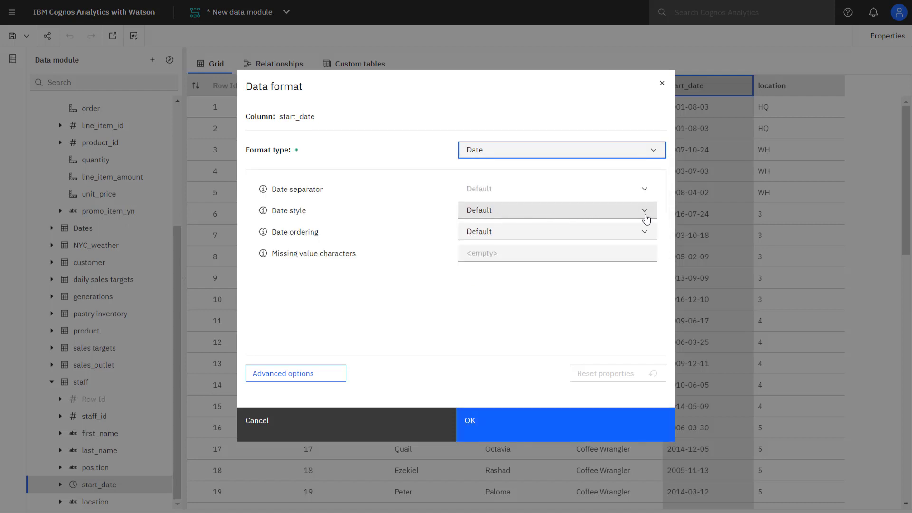
click(556, 211)
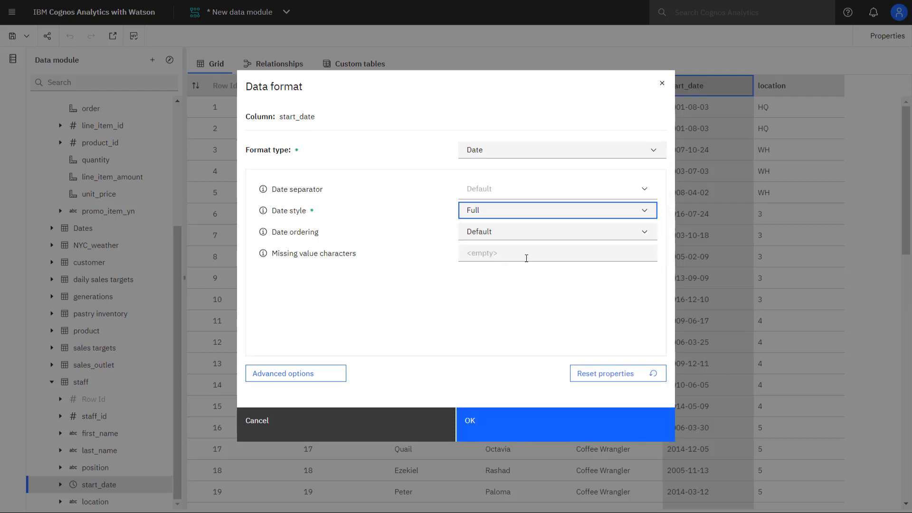
mouse_move(643, 190)
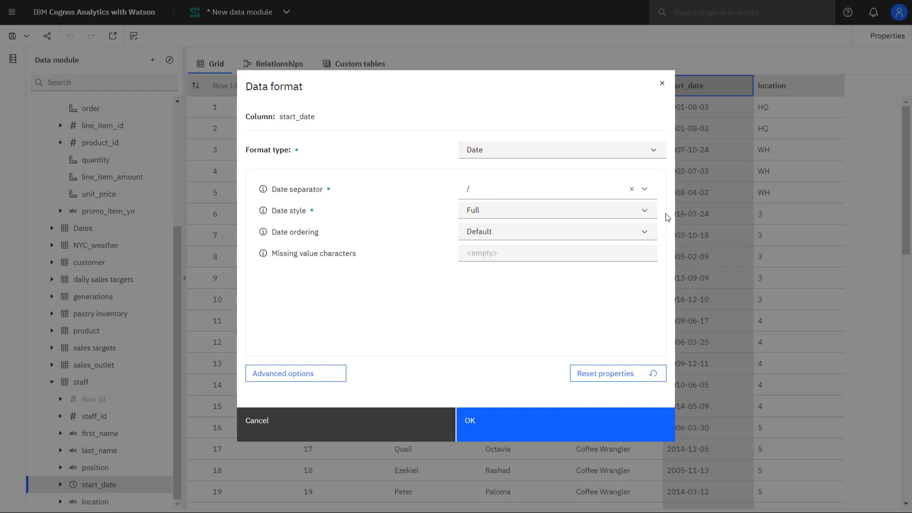
click(557, 232)
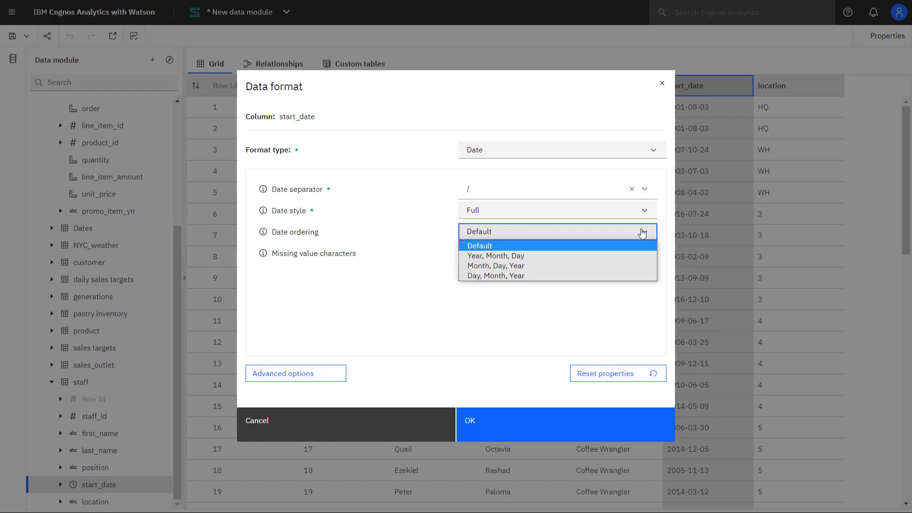
click(496, 266)
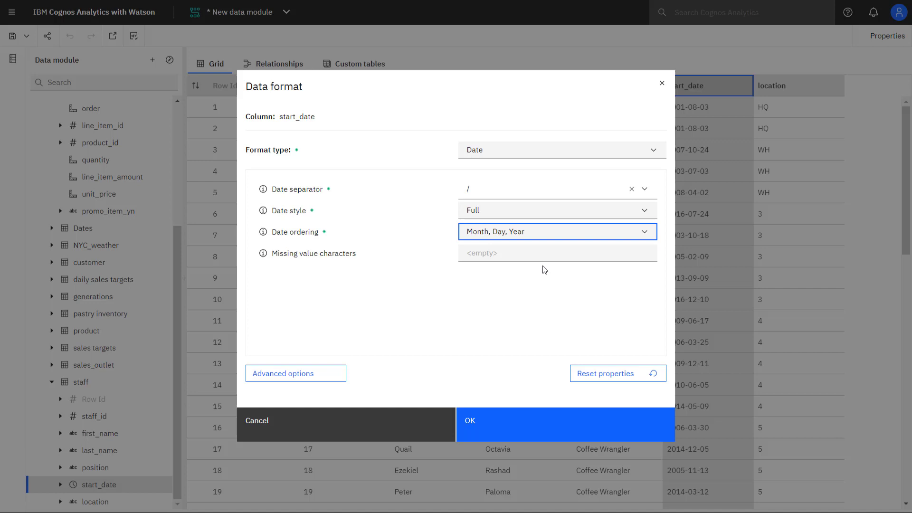
mouse_move(486, 438)
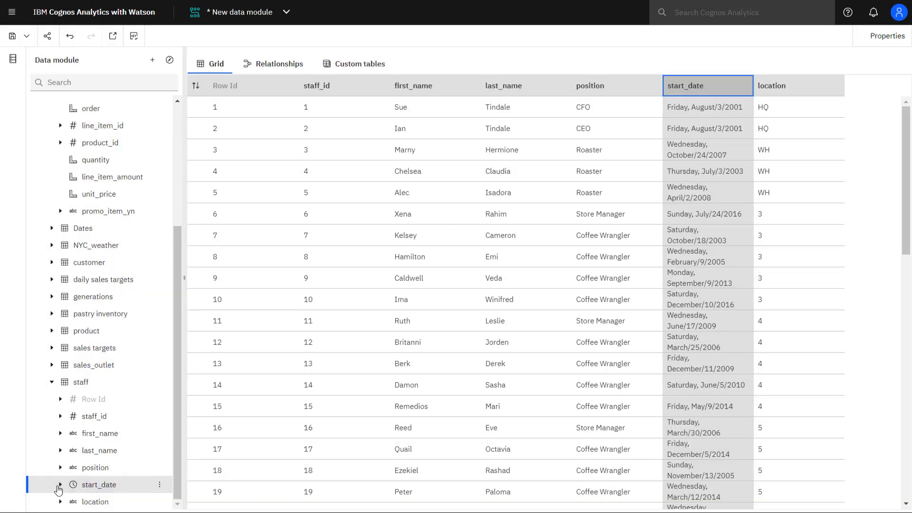
click(60, 484)
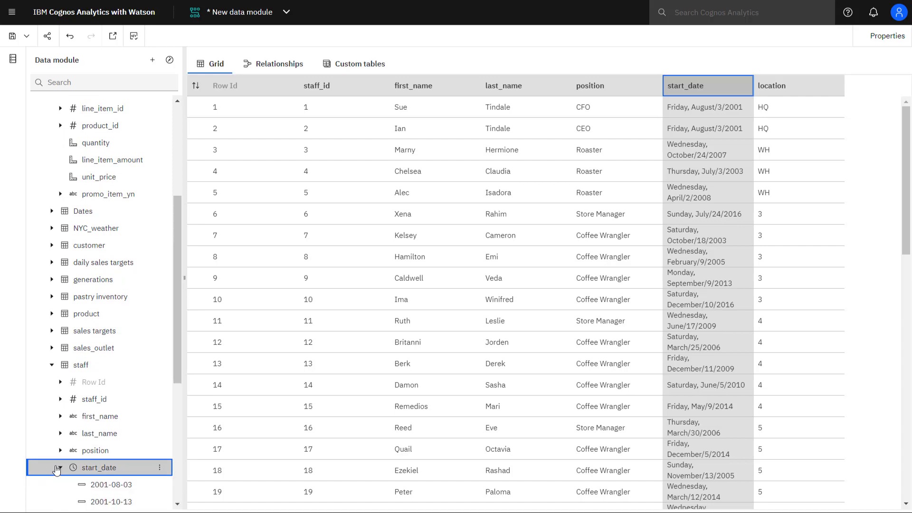
scroll(down, 3)
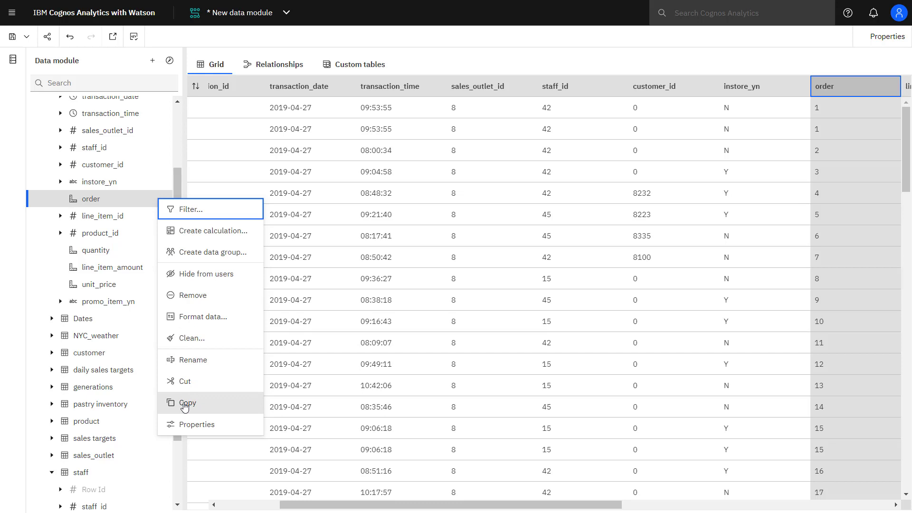
- Duplicate the order column as 'order count' aggregating as Count Distinct
click(186, 403)
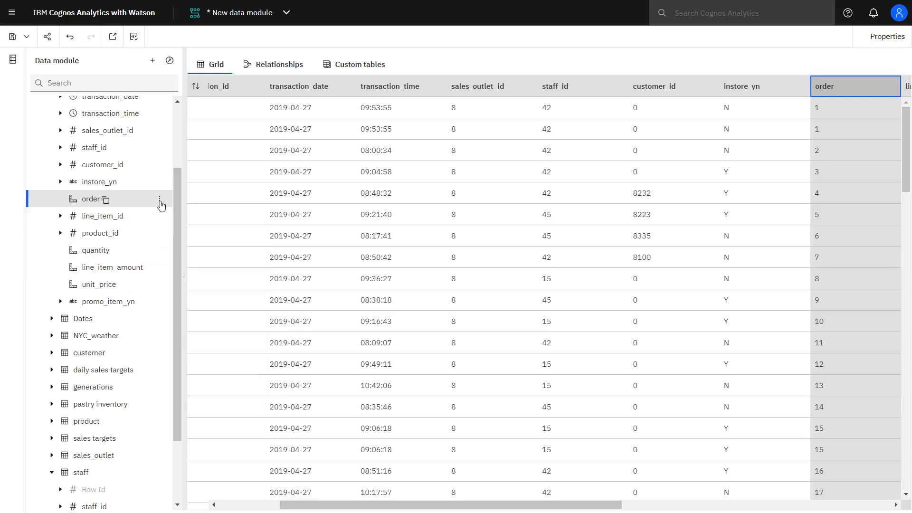
click(161, 205)
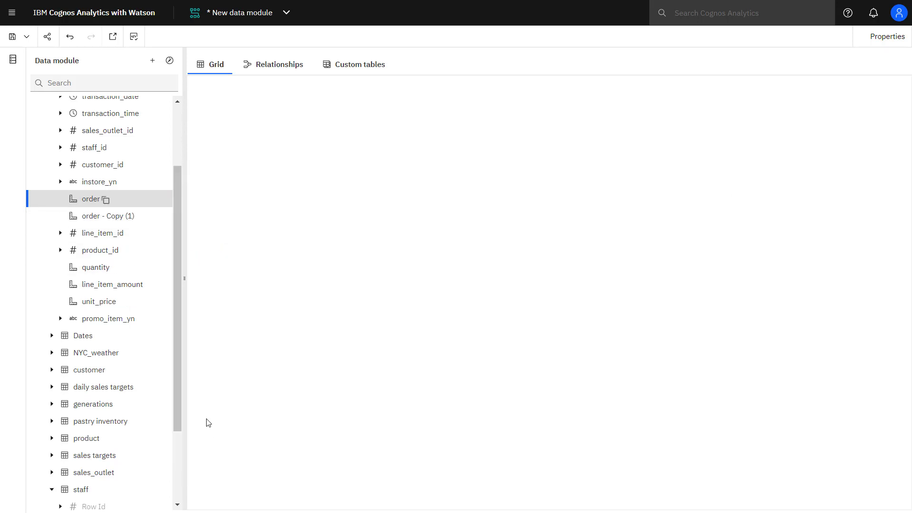
click(102, 216)
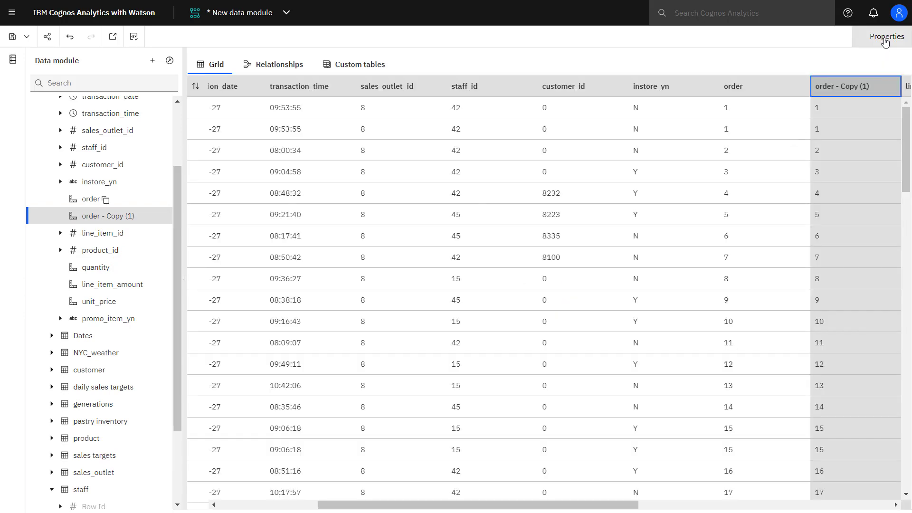
click(887, 36)
text(order count)
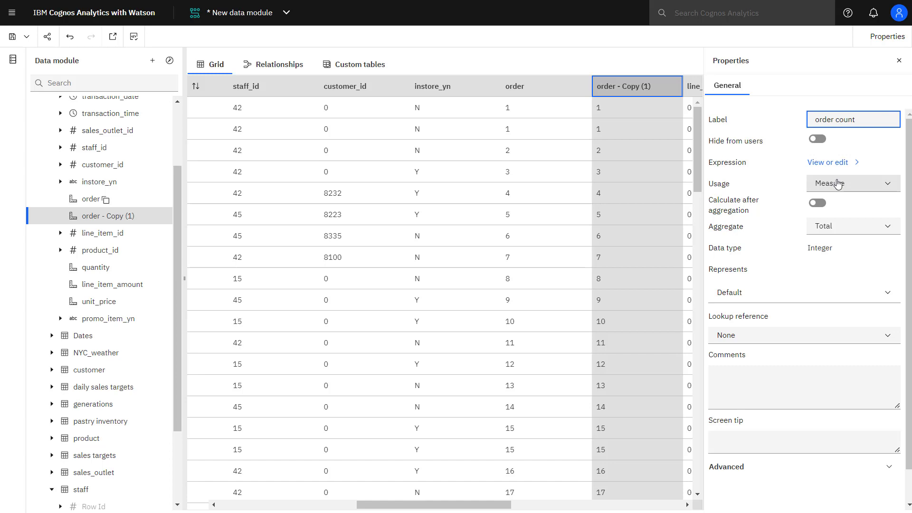
click(853, 226)
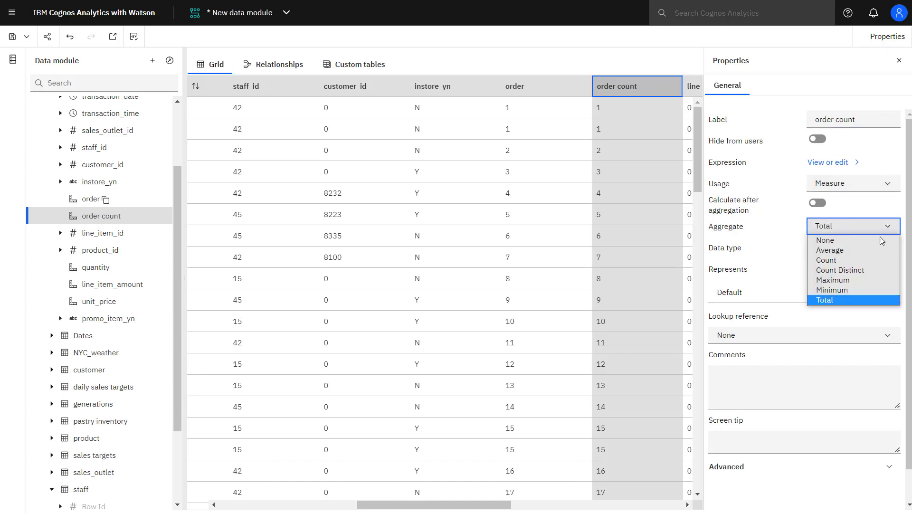
click(840, 270)
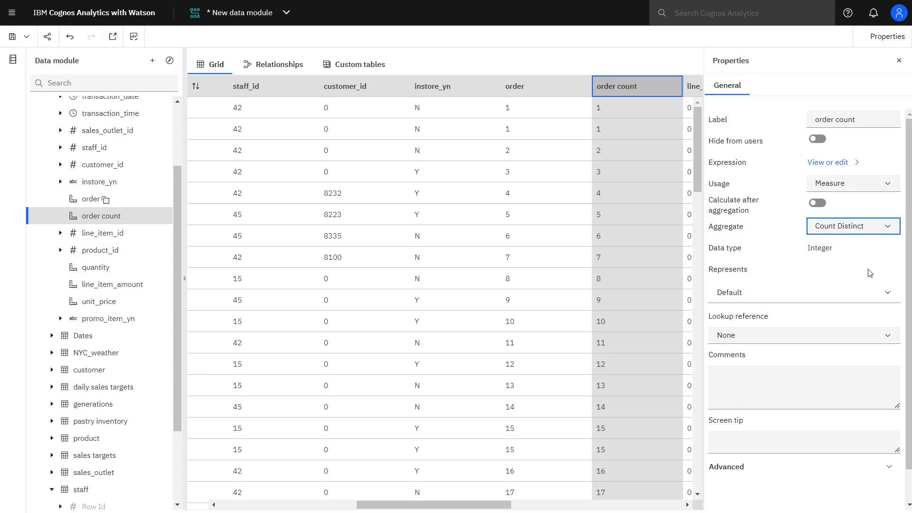
click(112, 284)
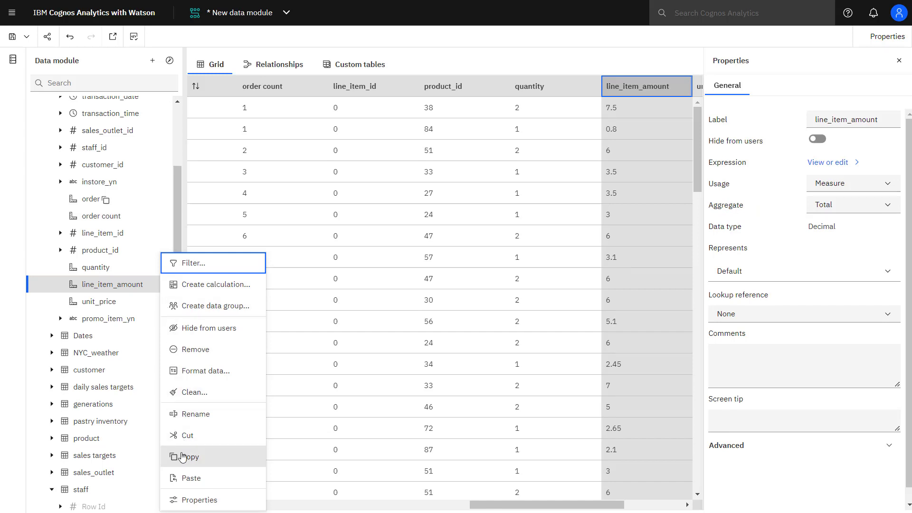
- Duplicate line_item_amount as 'average line_item_amount' with Average aggregation
click(188, 457)
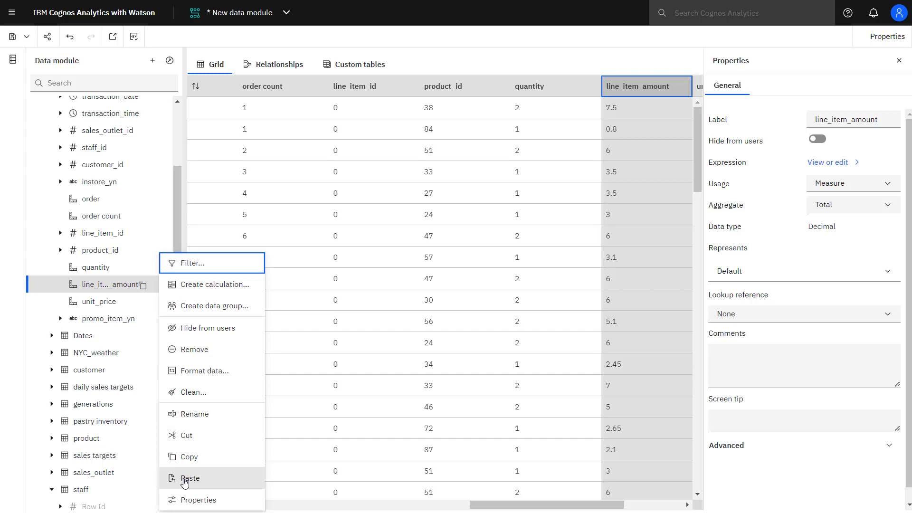
click(190, 478)
text(age )
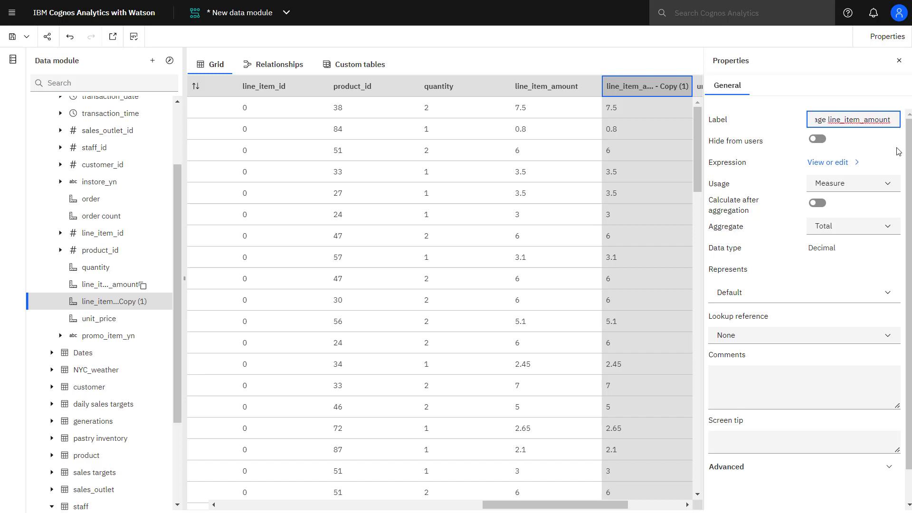
mouse_move(833, 255)
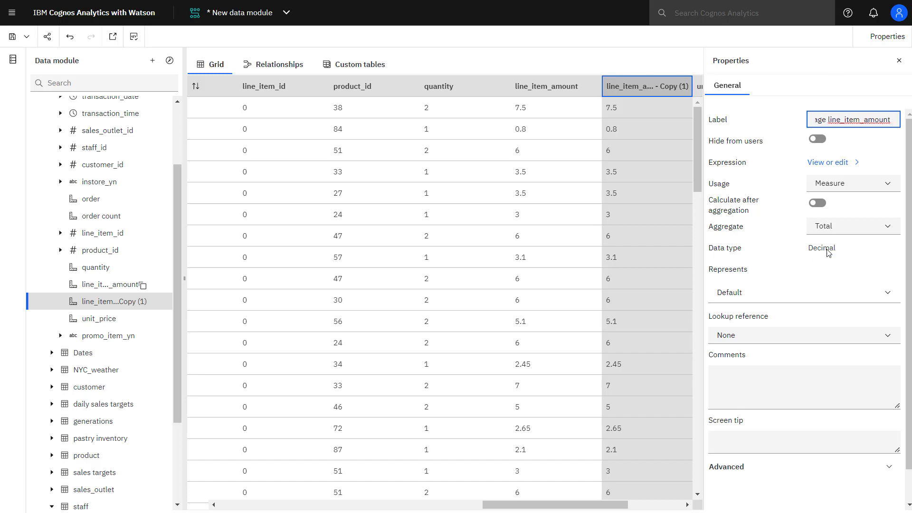
click(853, 227)
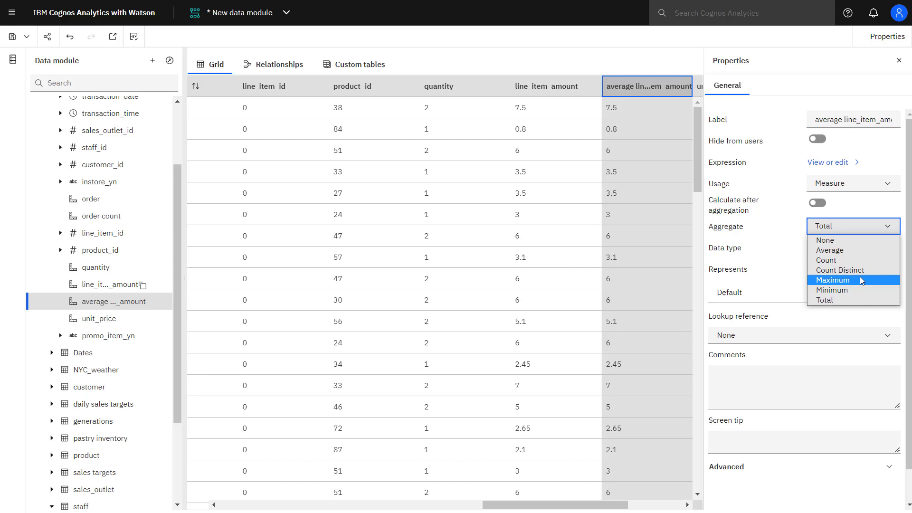
click(830, 251)
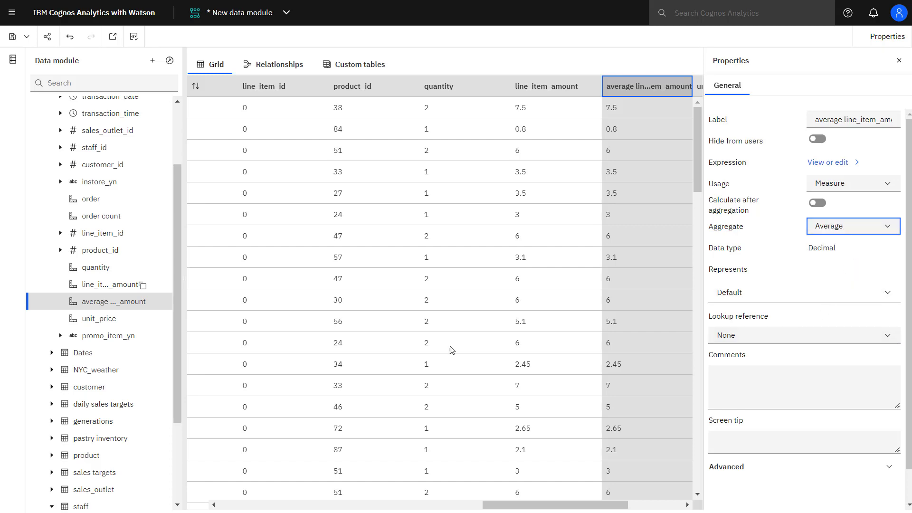
click(99, 319)
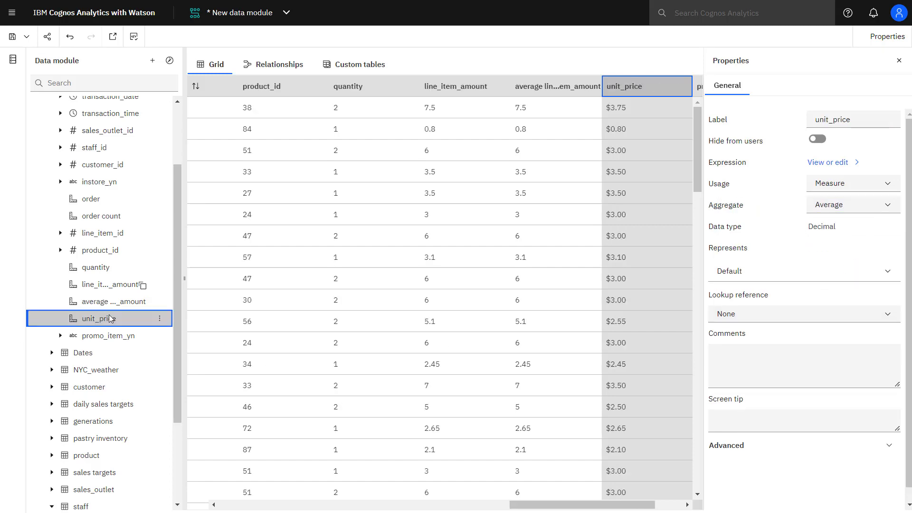